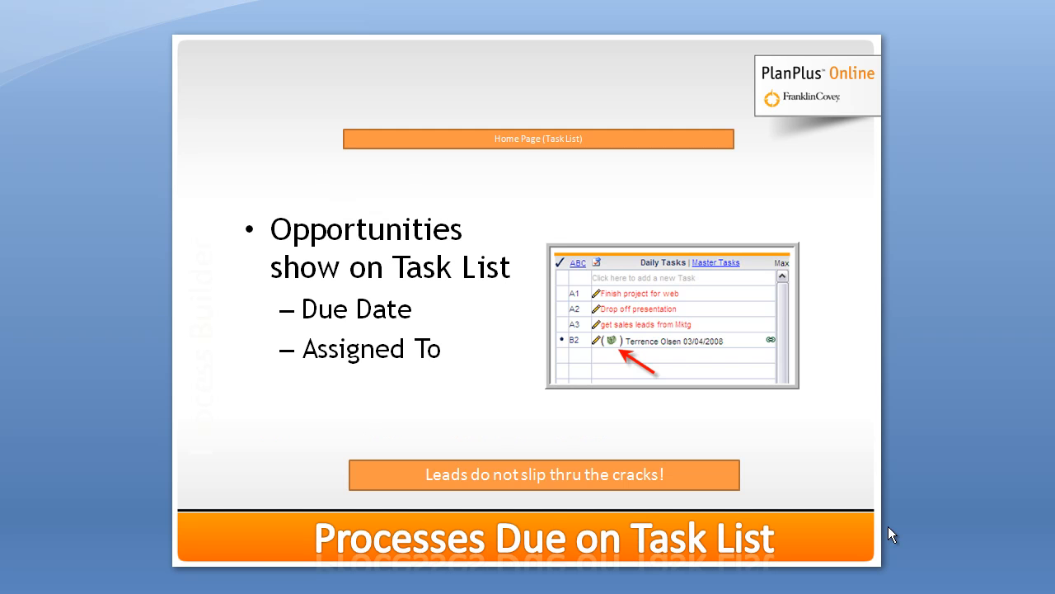
mouse_move(641, 369)
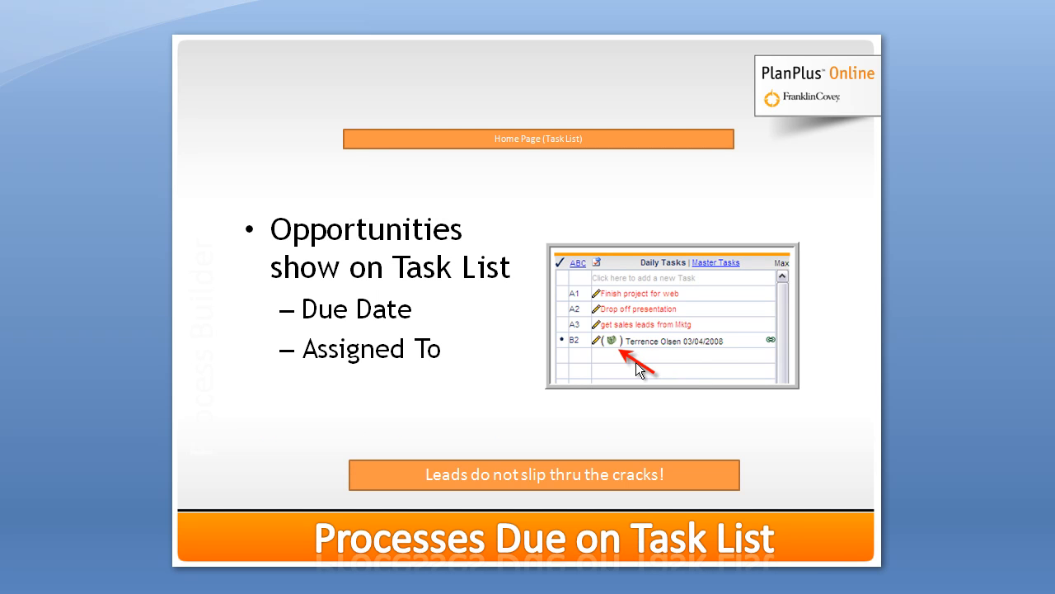
mouse_move(619, 350)
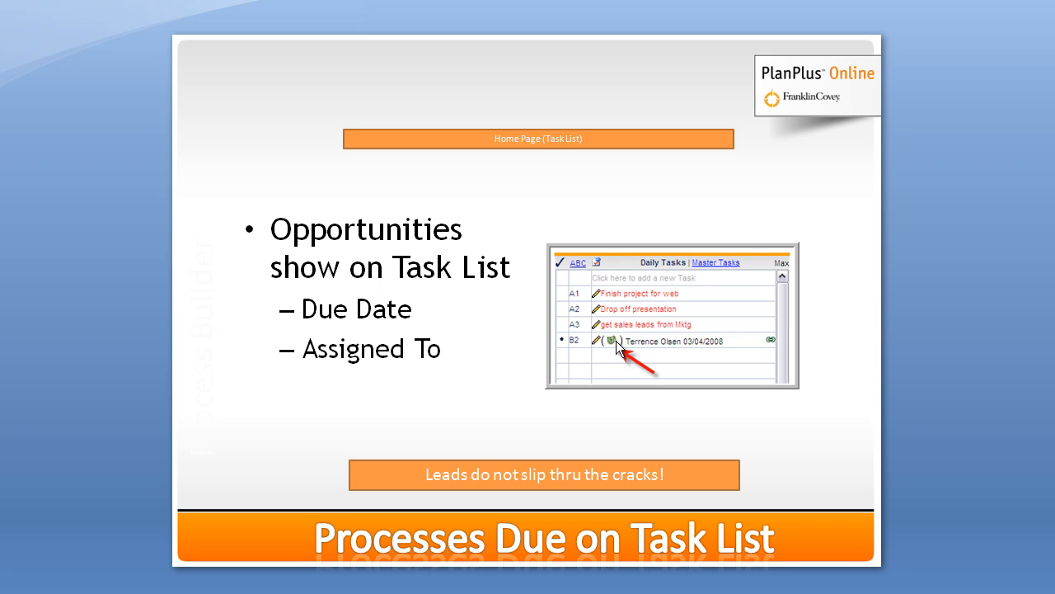
mouse_move(621, 353)
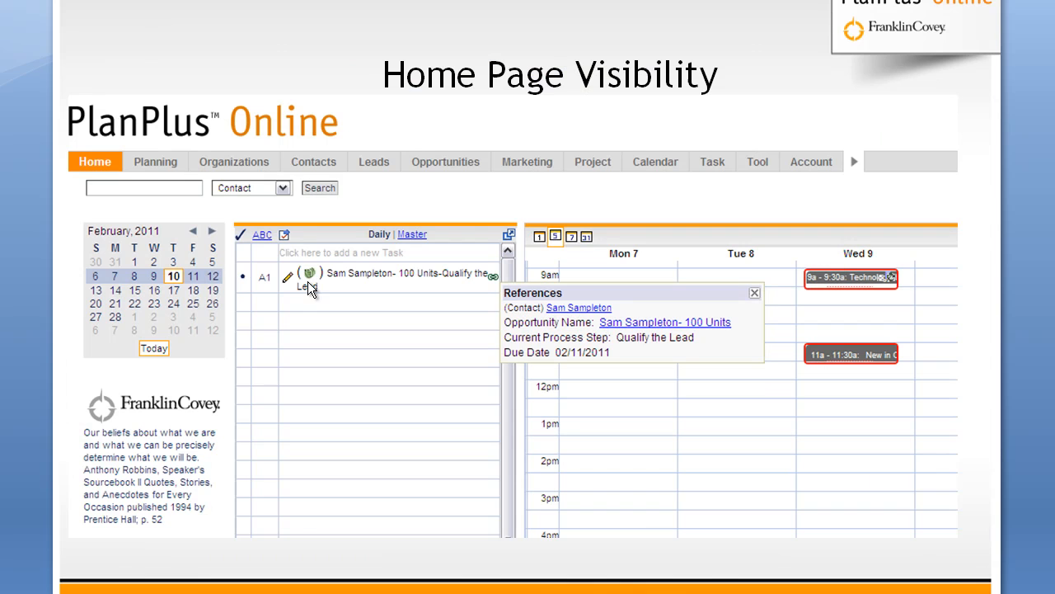
mouse_move(511, 283)
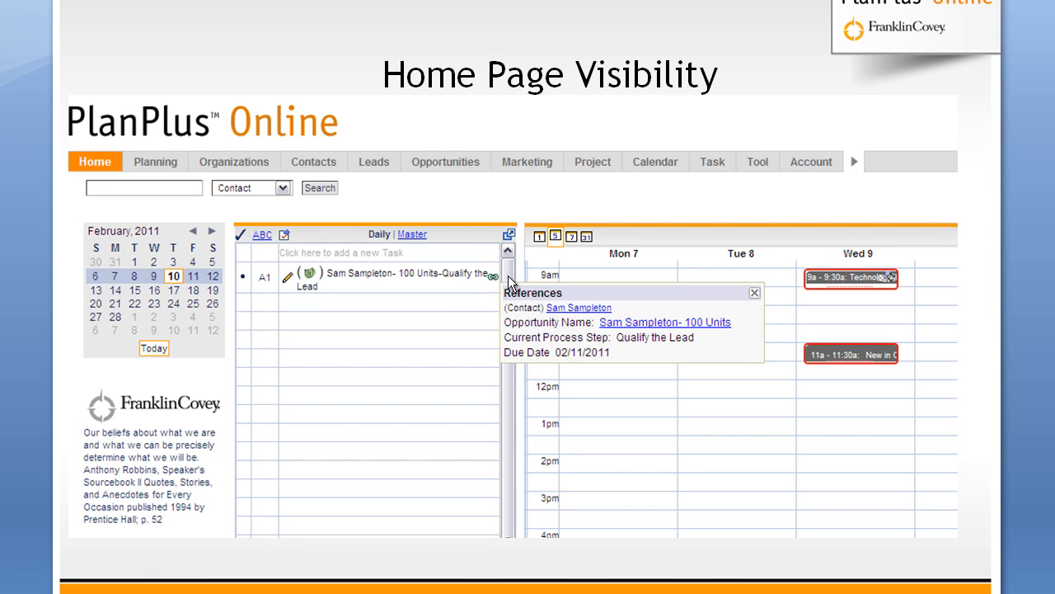
mouse_move(510, 297)
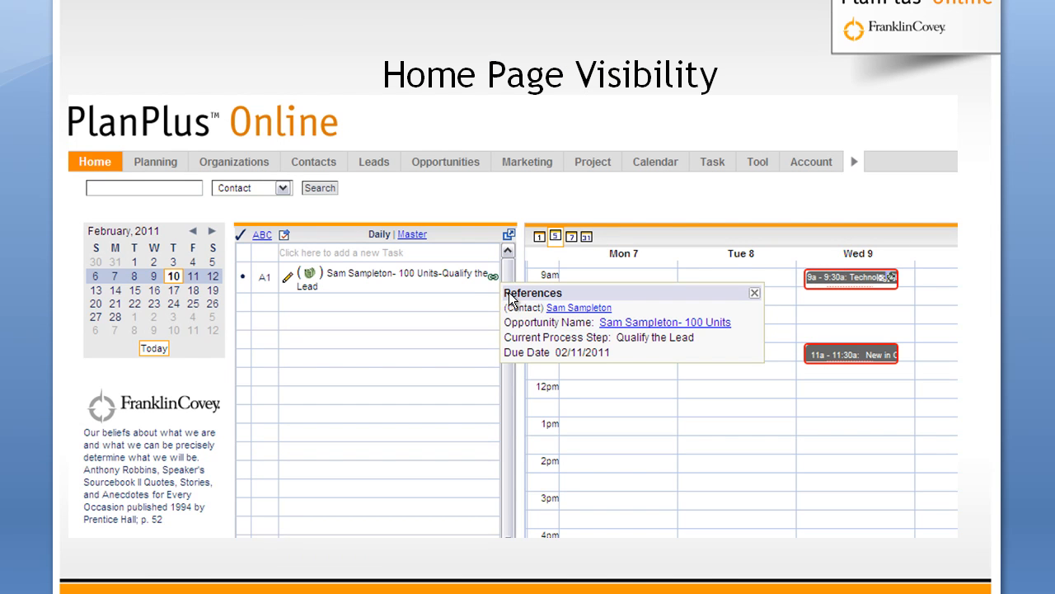
mouse_move(538, 311)
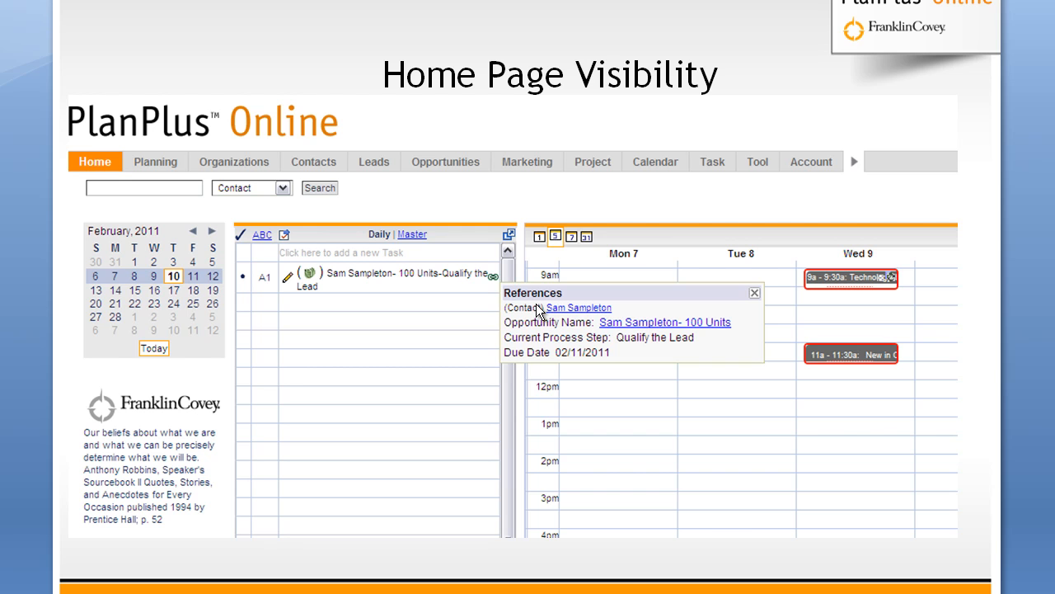
mouse_move(575, 325)
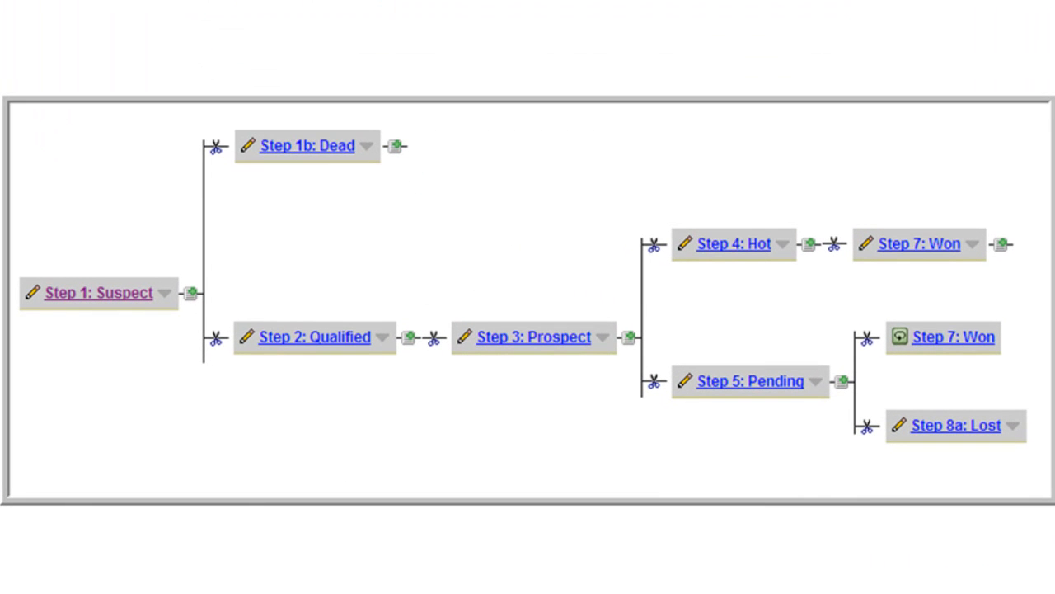
mouse_move(89, 322)
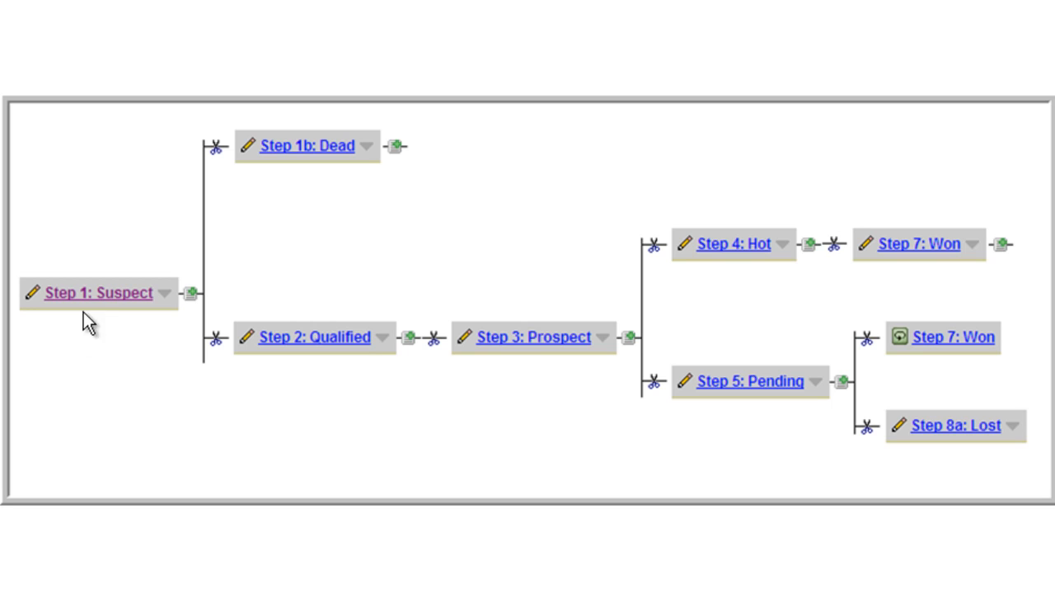
mouse_move(153, 320)
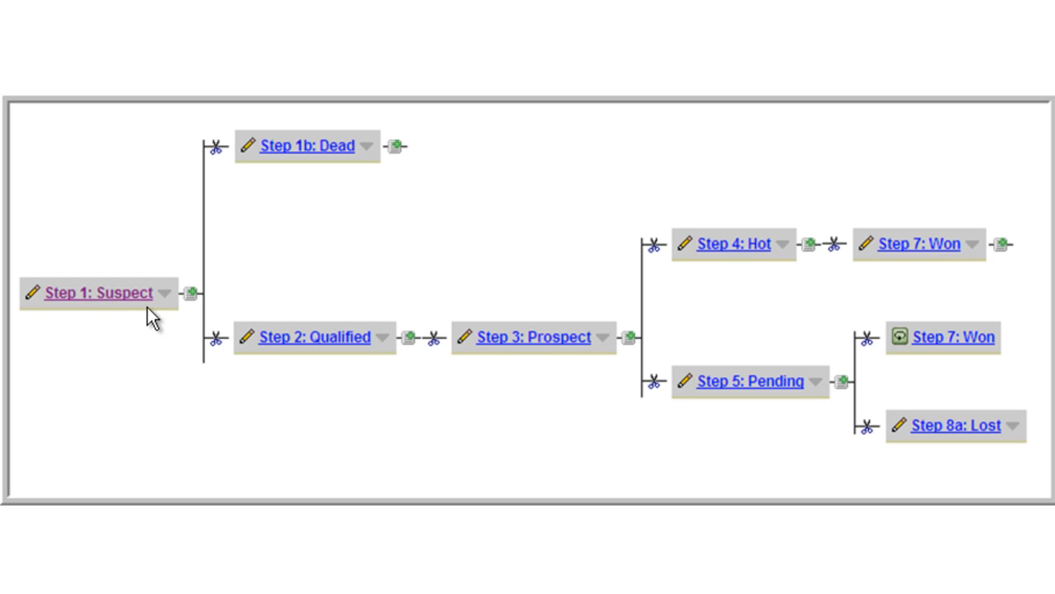
mouse_move(289, 169)
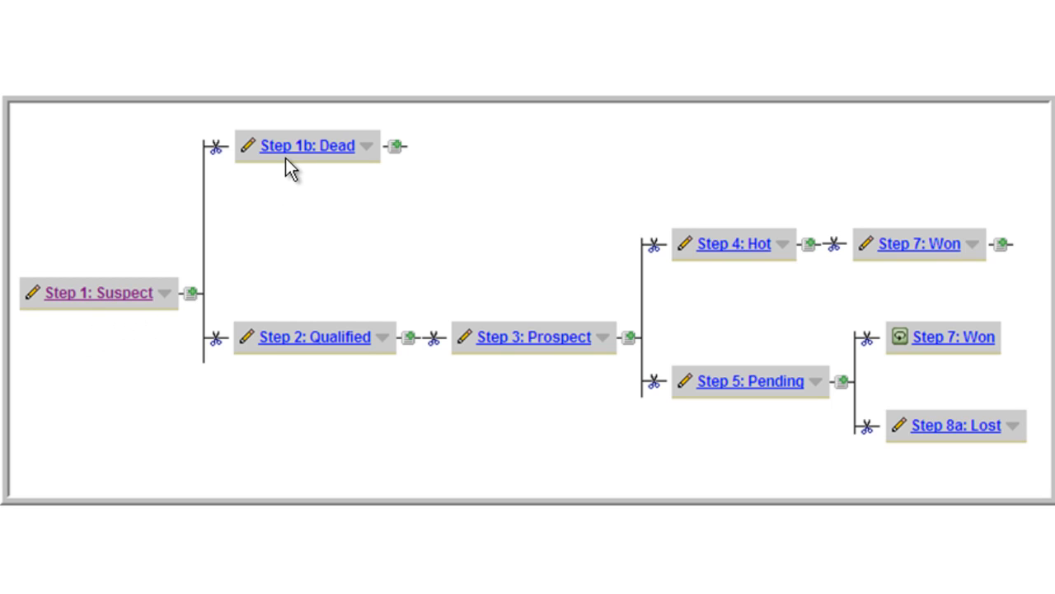
mouse_move(272, 406)
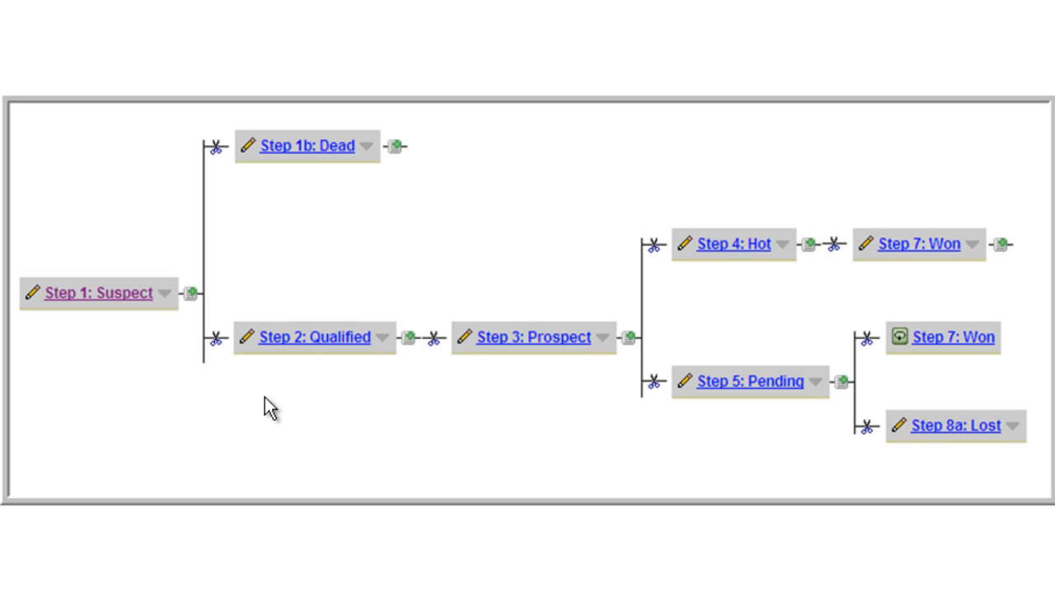
mouse_move(551, 350)
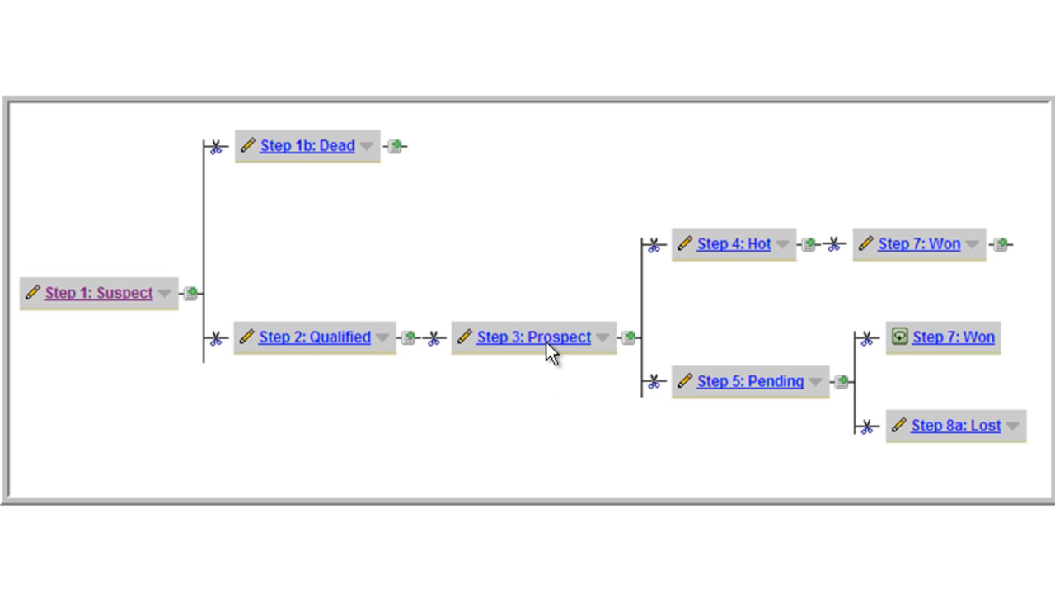
mouse_move(864, 338)
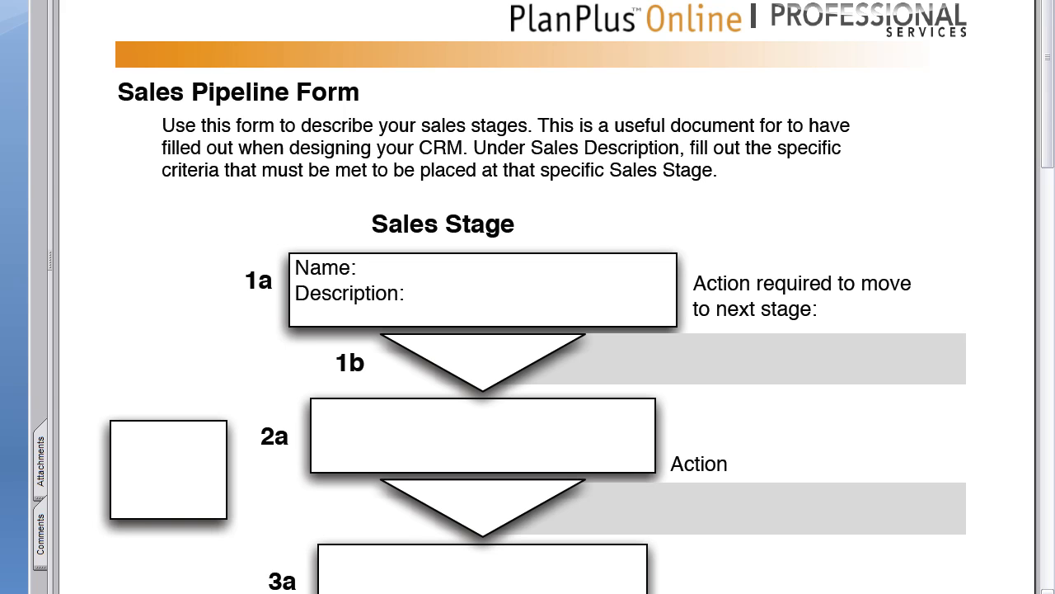
mouse_move(897, 321)
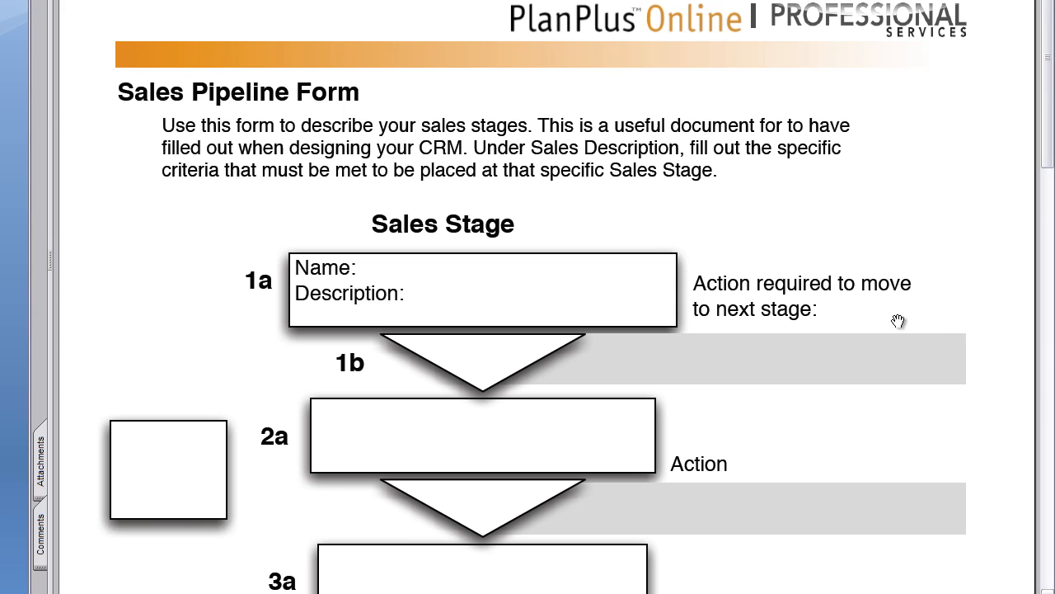
mouse_move(1048, 138)
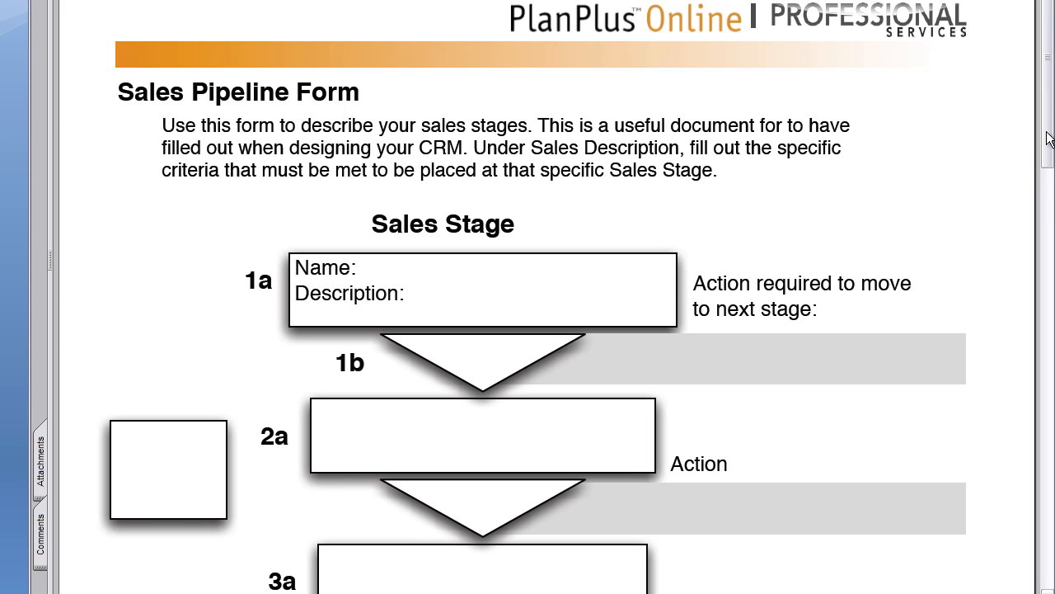
Scroll down through the Sales Pipeline Form's numbered sales stage boxes.
scroll(down, 3)
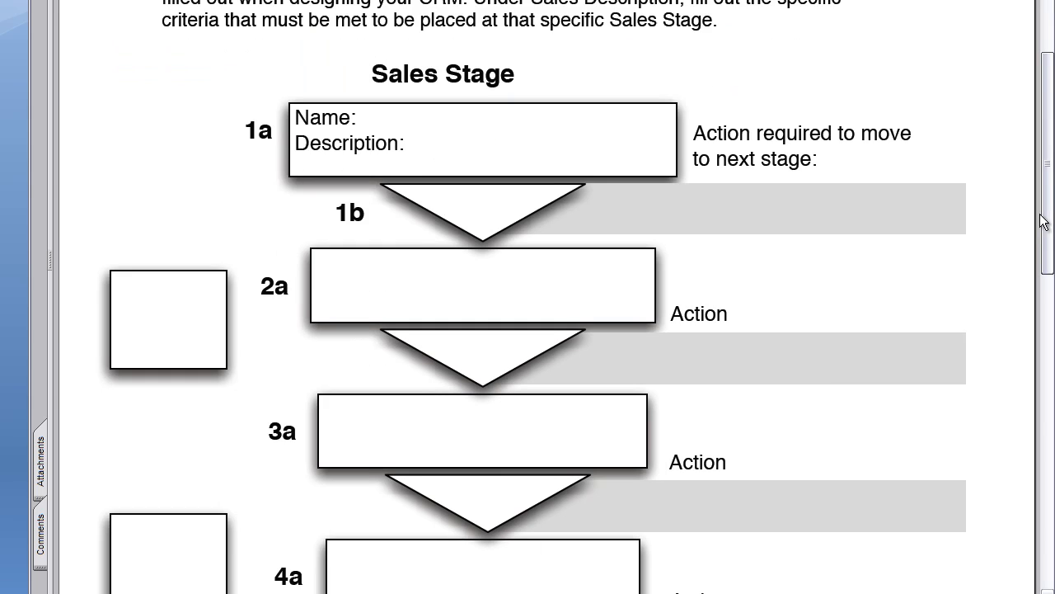
scroll(down, 3)
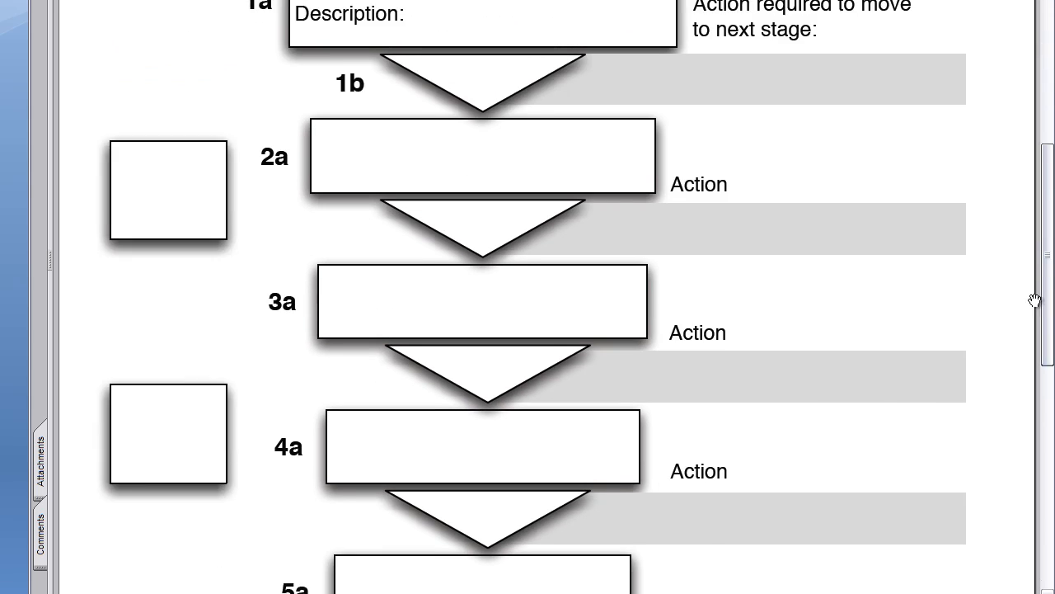
scroll(down, 3)
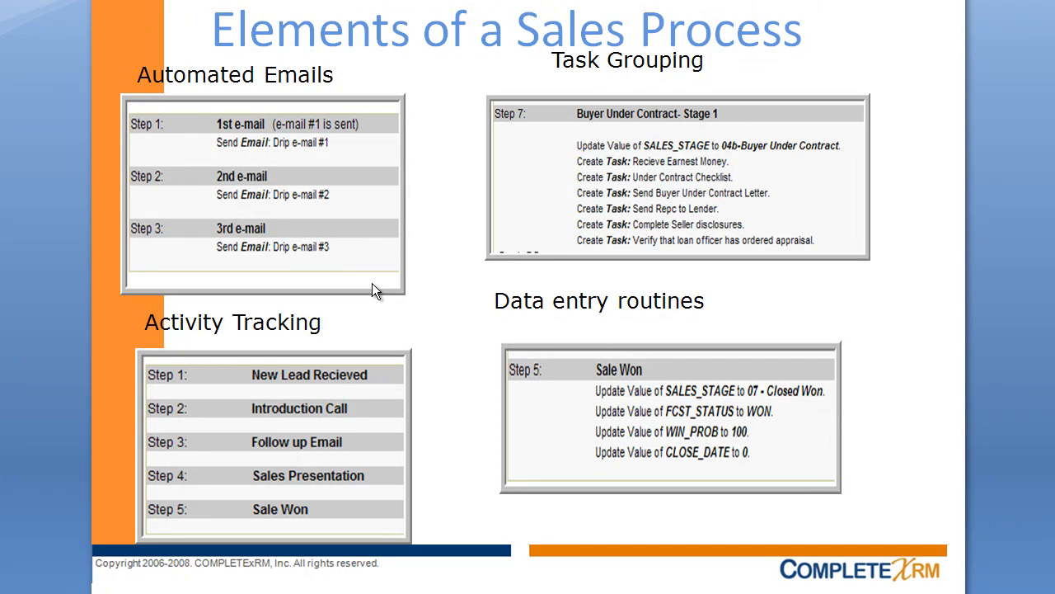
mouse_move(783, 389)
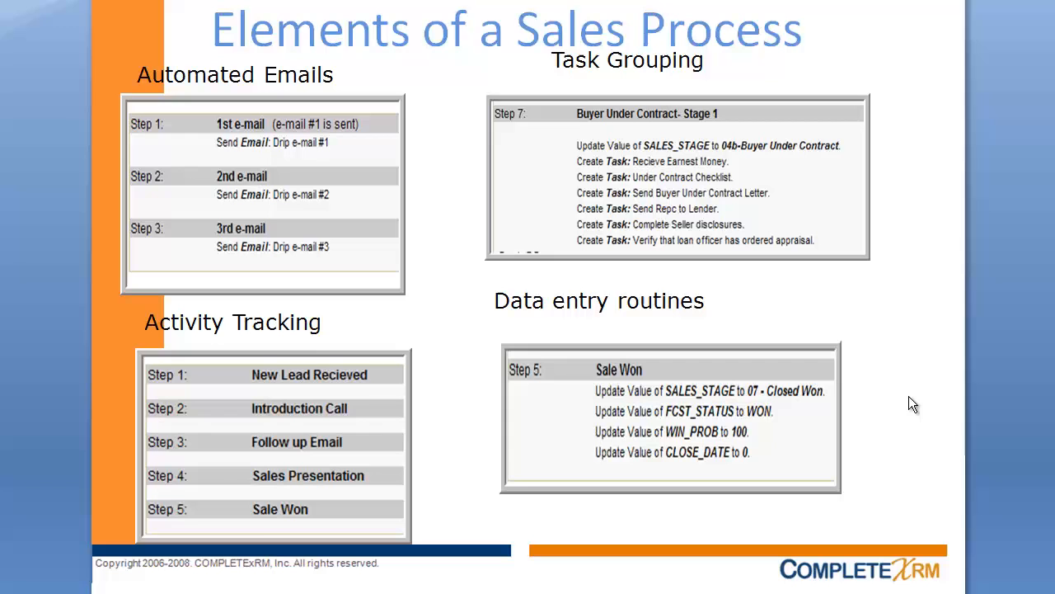
mouse_move(922, 415)
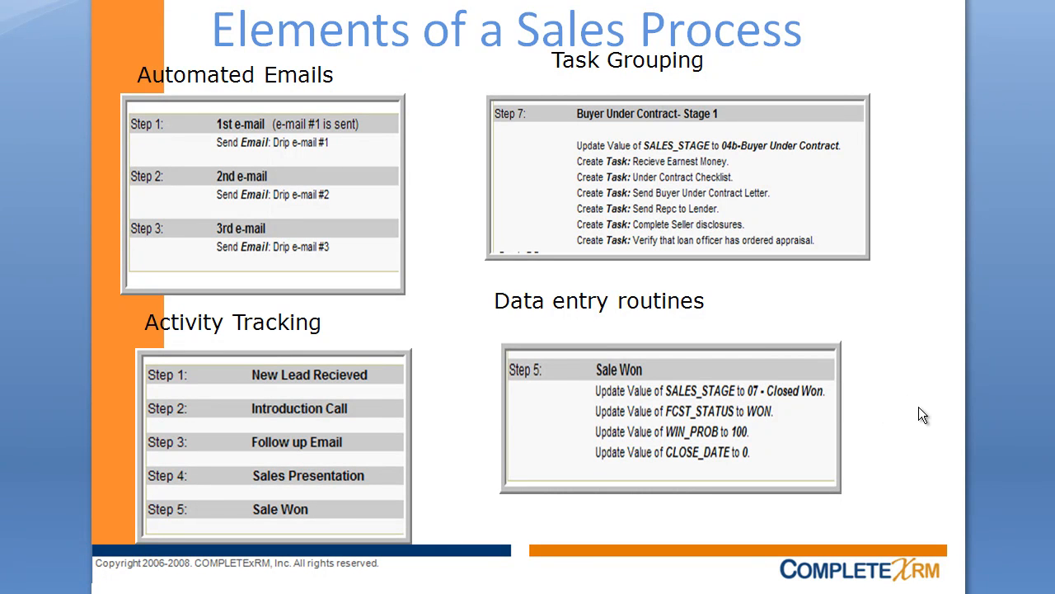
mouse_move(933, 410)
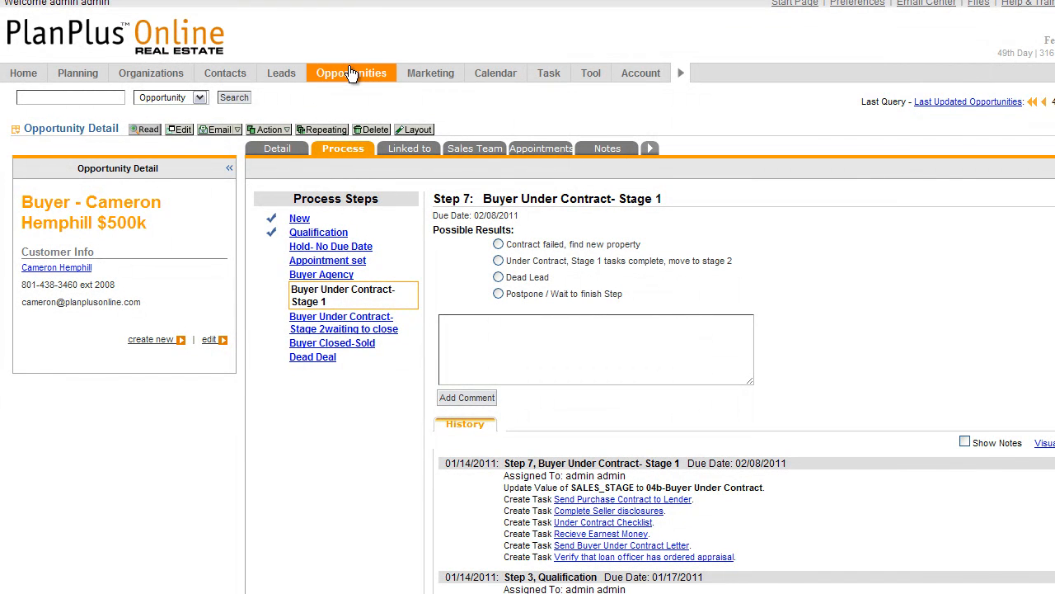
Start a new opportunity, then go to Company Setup's Opportunity Sales Process options.
click(150, 339)
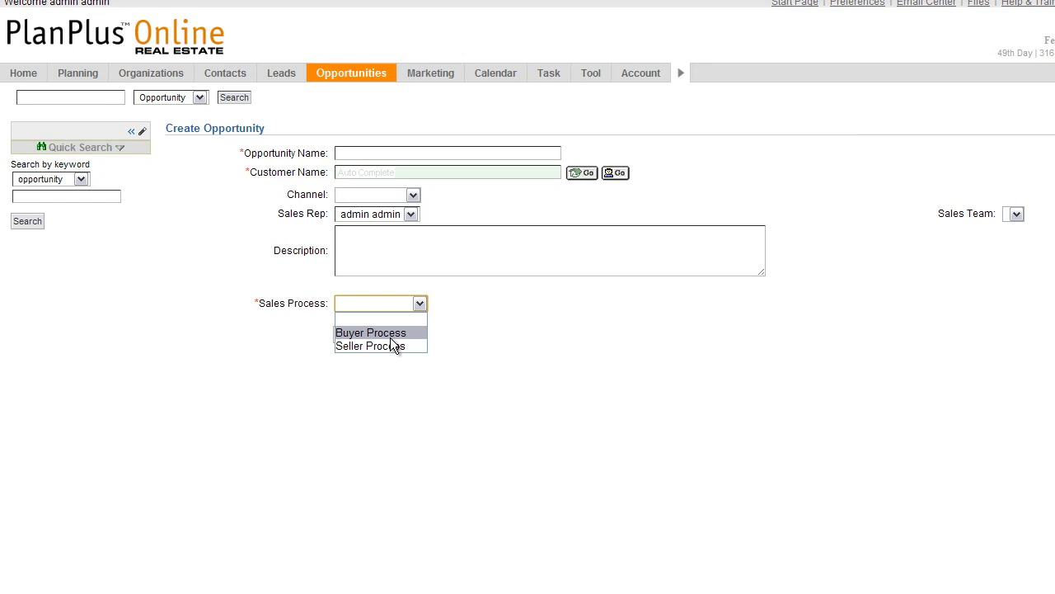
mouse_move(370, 332)
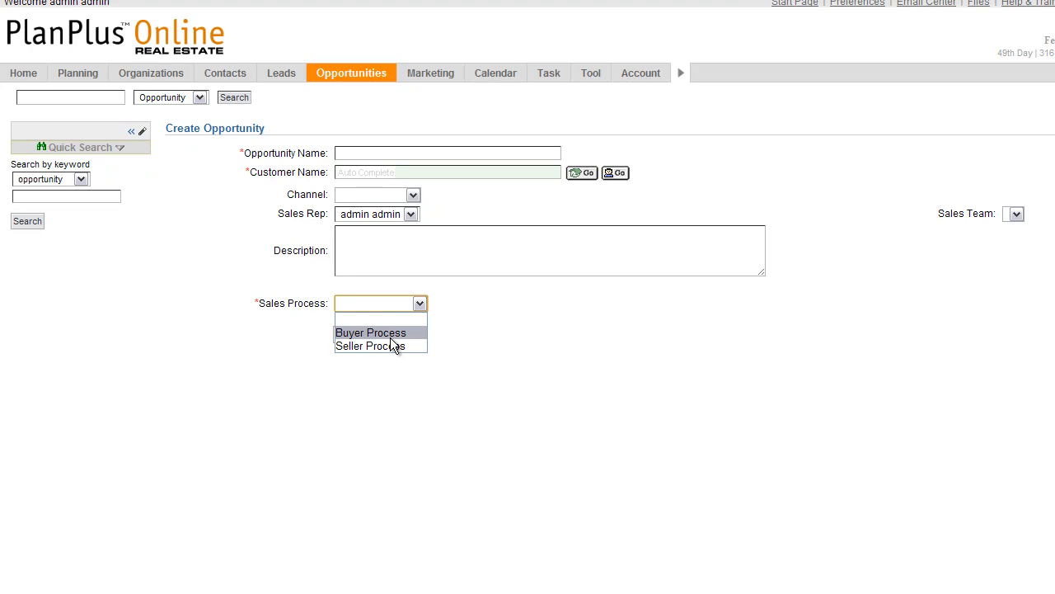
click(640, 72)
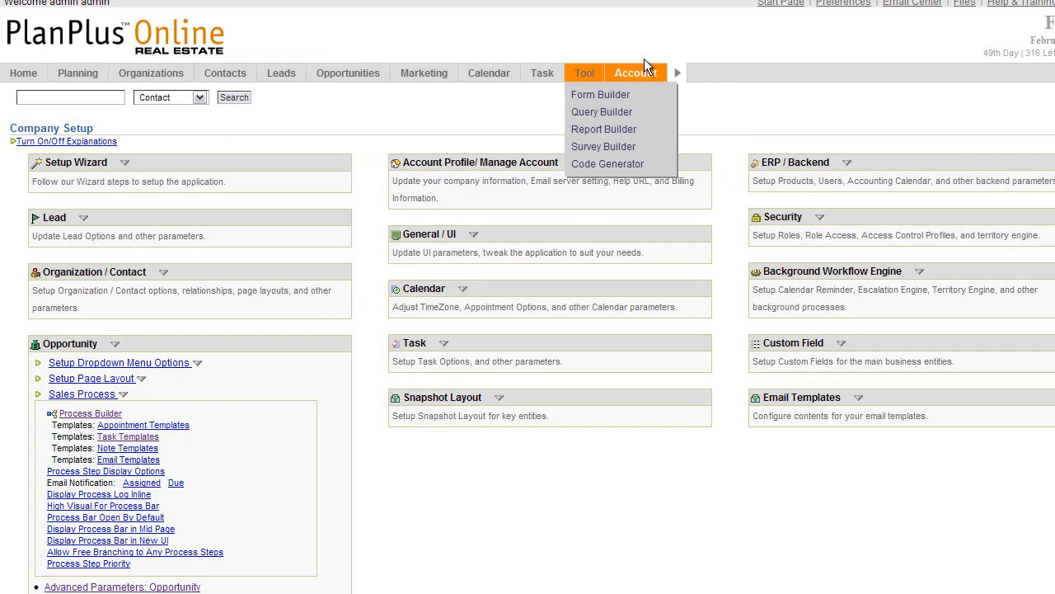
Open Process Builder to list the Recruiting, Buyer and Seller processes.
click(635, 72)
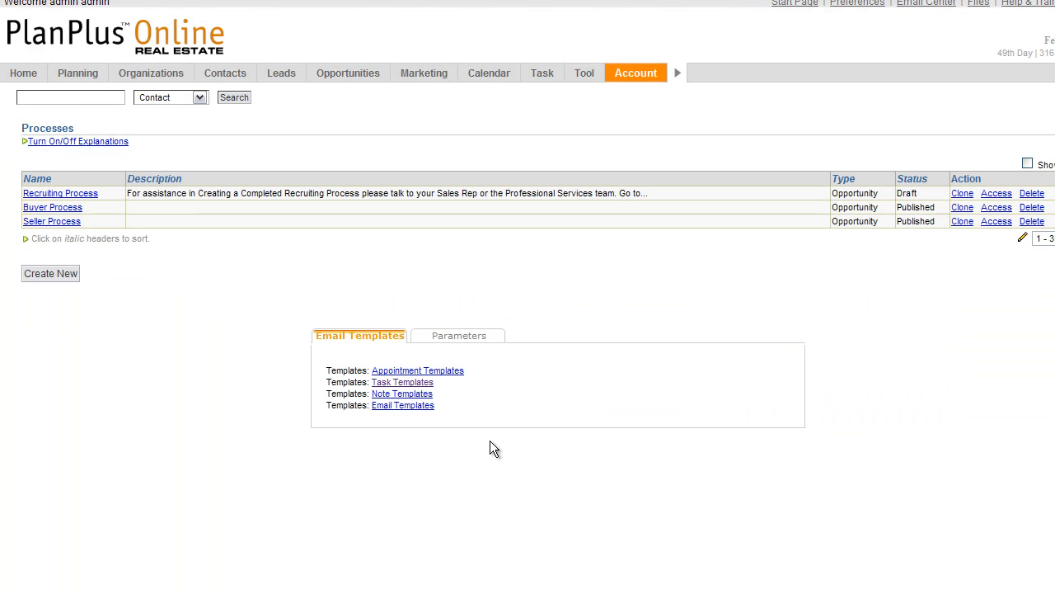
mouse_move(368, 353)
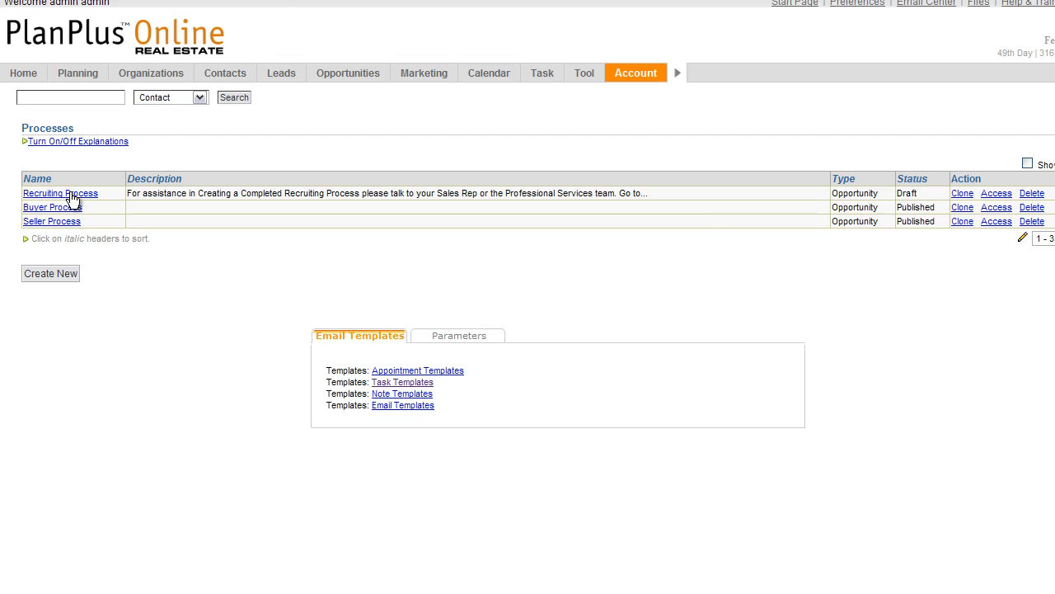
mouse_move(53, 282)
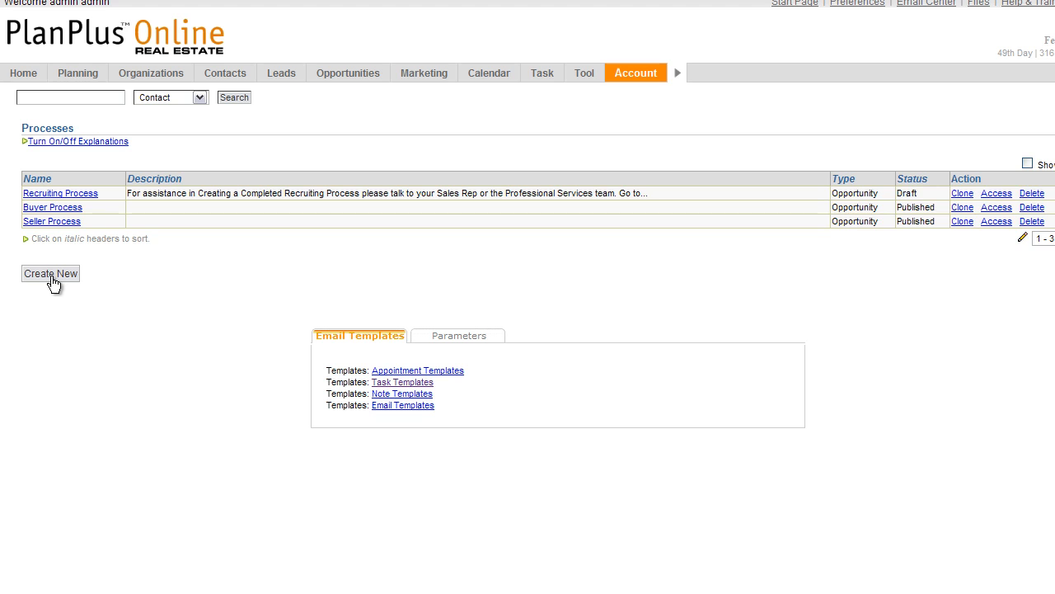
Start a new process and expand the Process Type choices: Opportunity or Contact.
click(50, 273)
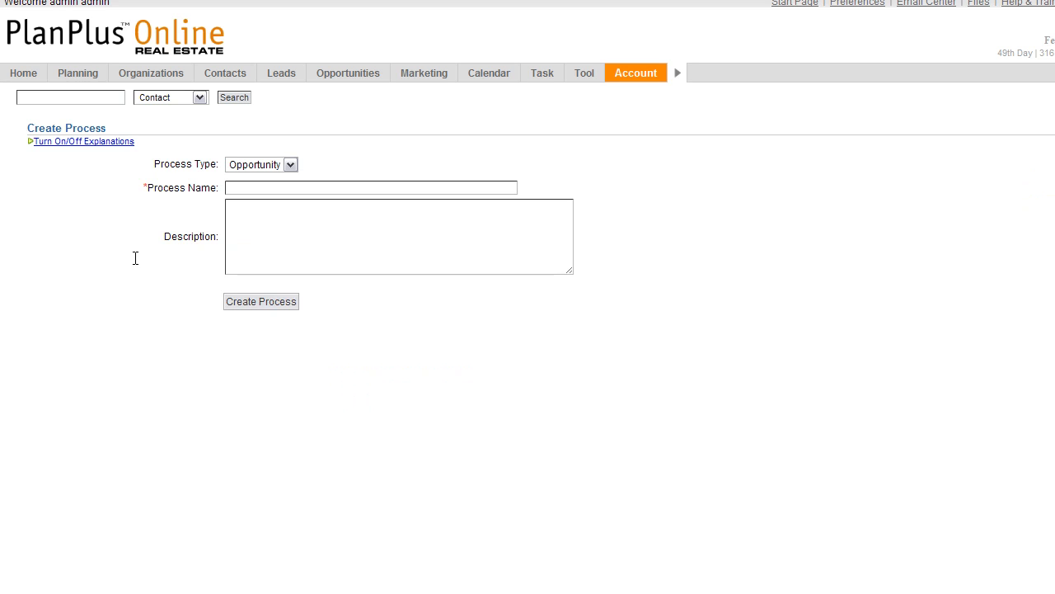
click(370, 187)
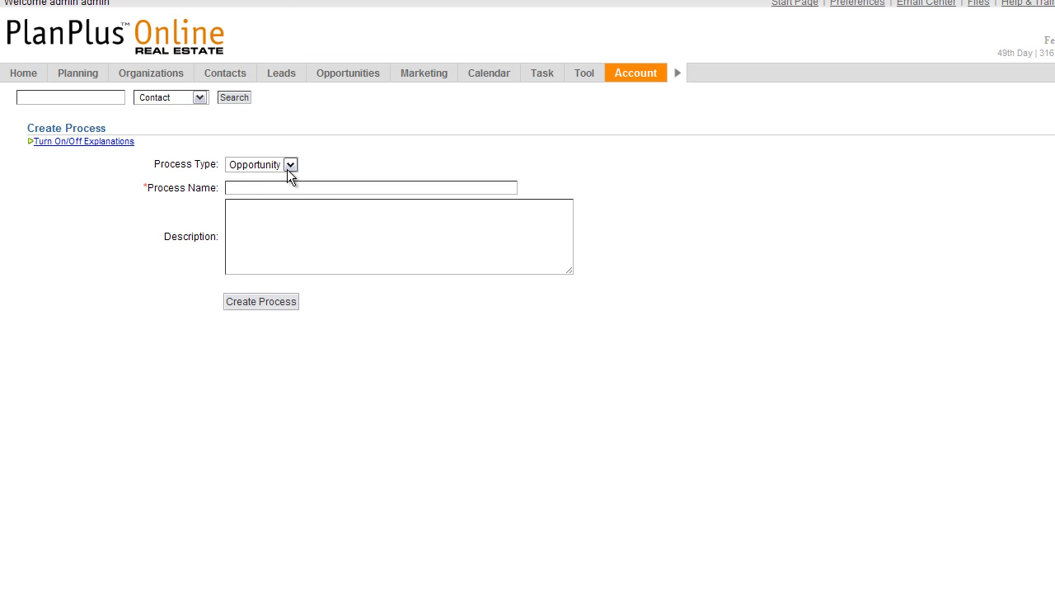
click(262, 164)
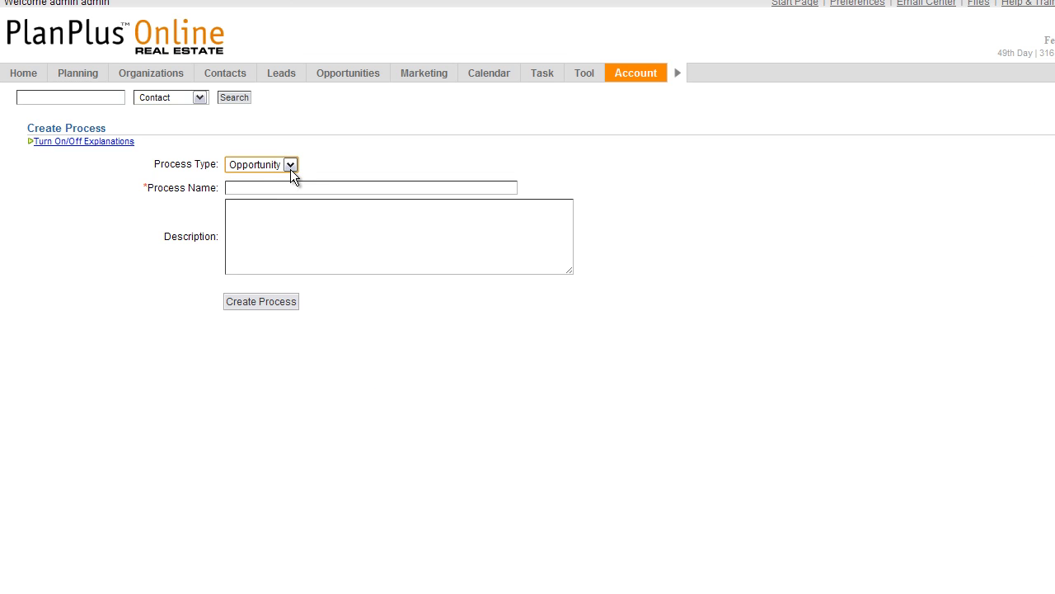
click(289, 164)
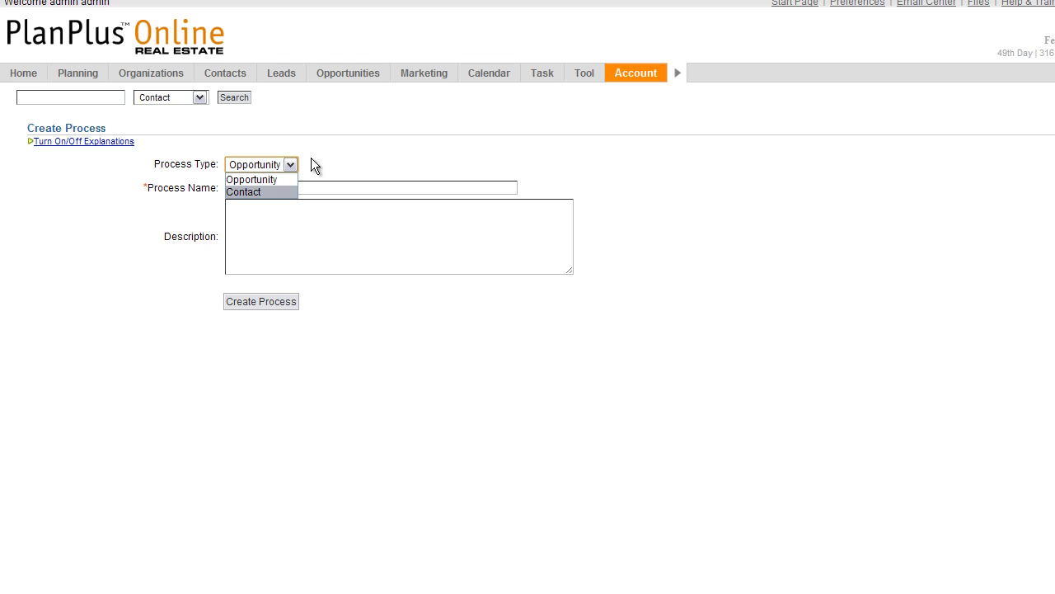
mouse_move(328, 157)
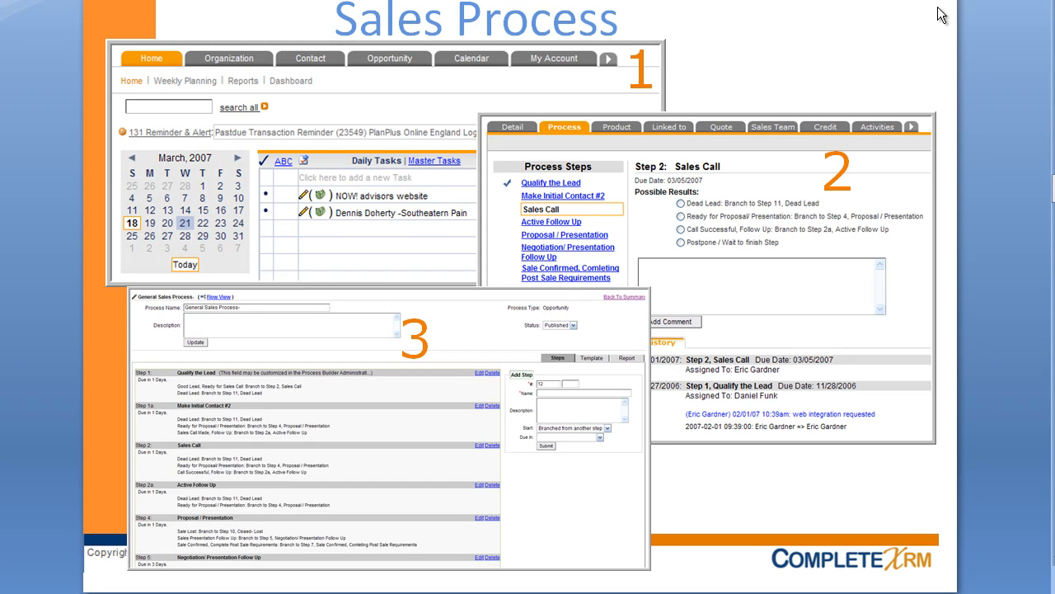
mouse_move(938, 13)
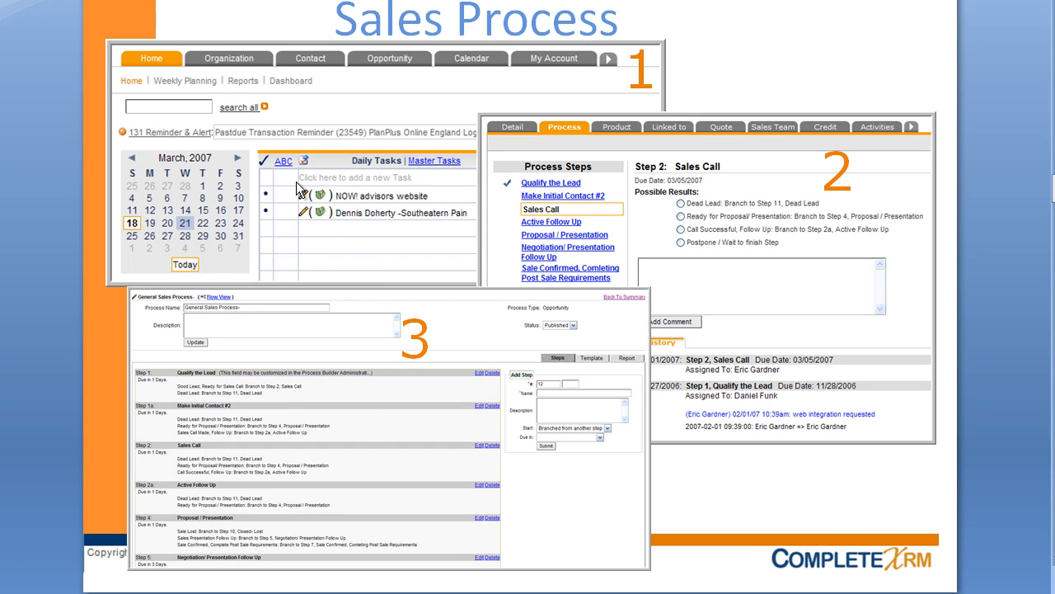
mouse_move(495, 198)
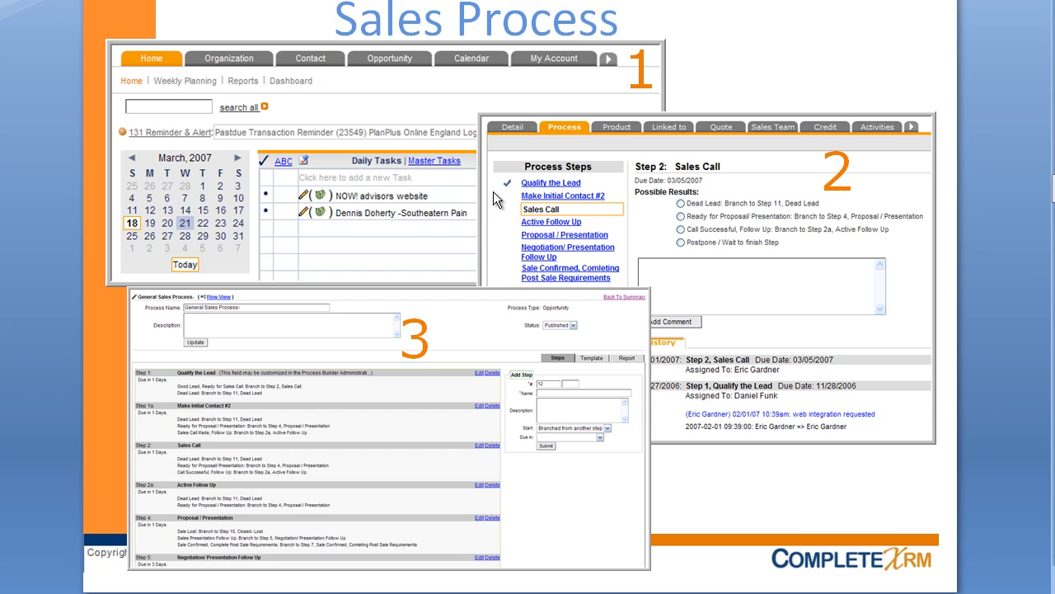
mouse_move(667, 202)
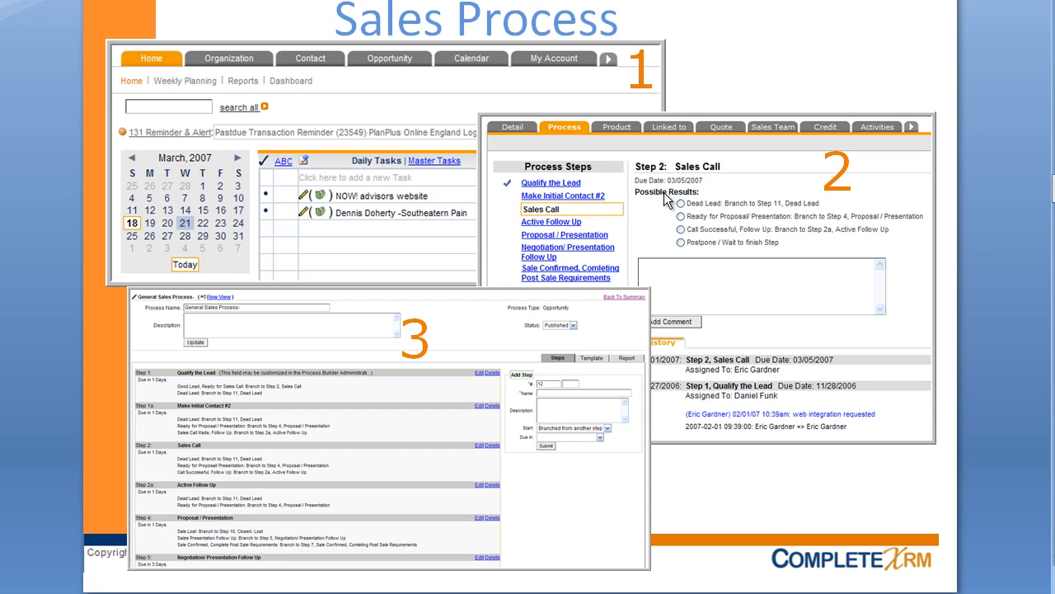
mouse_move(670, 198)
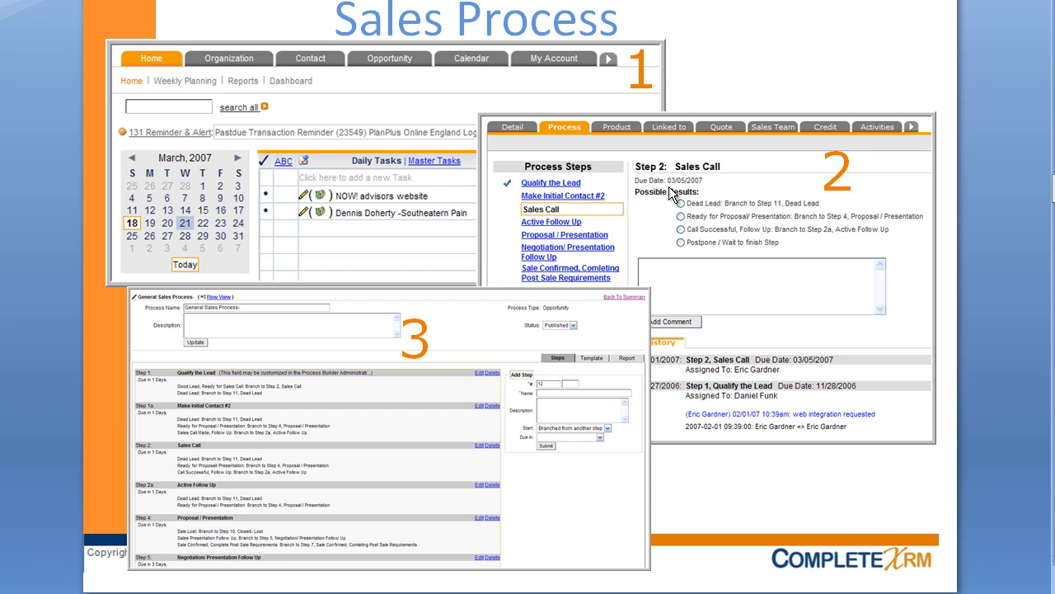
mouse_move(614, 160)
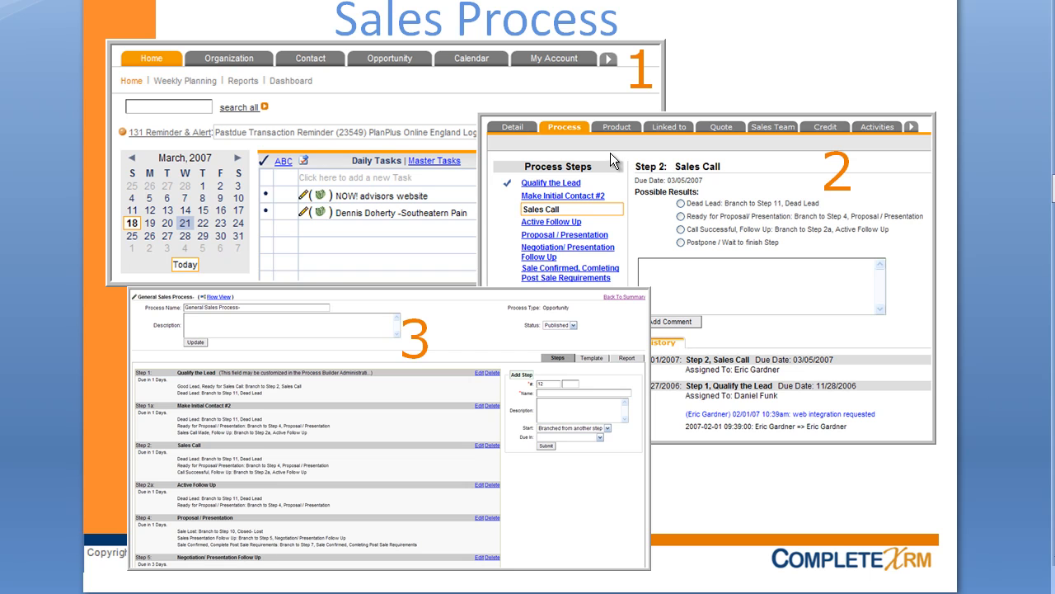
mouse_move(412, 310)
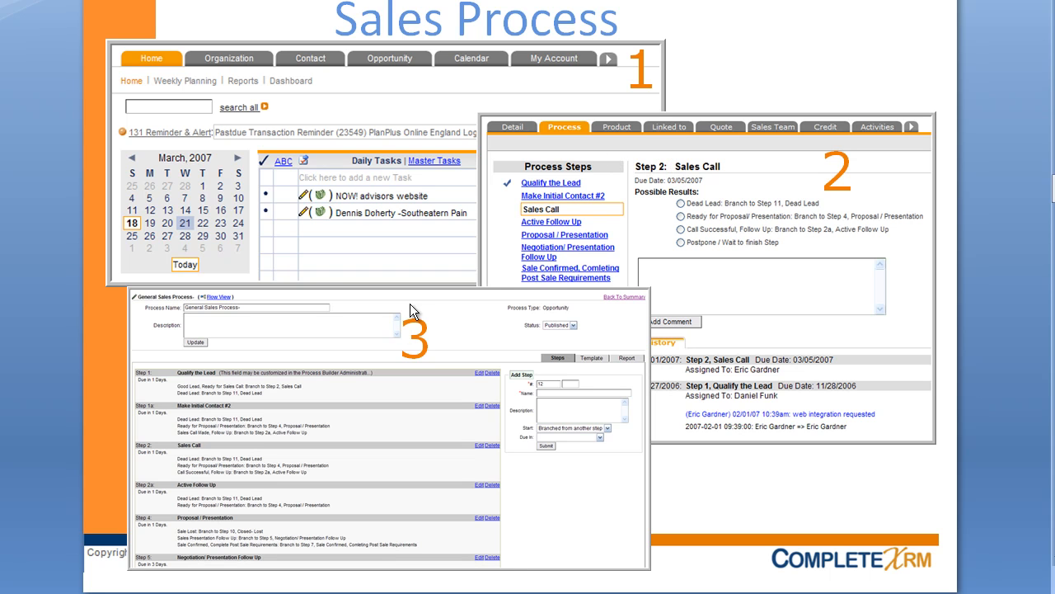
mouse_move(490, 392)
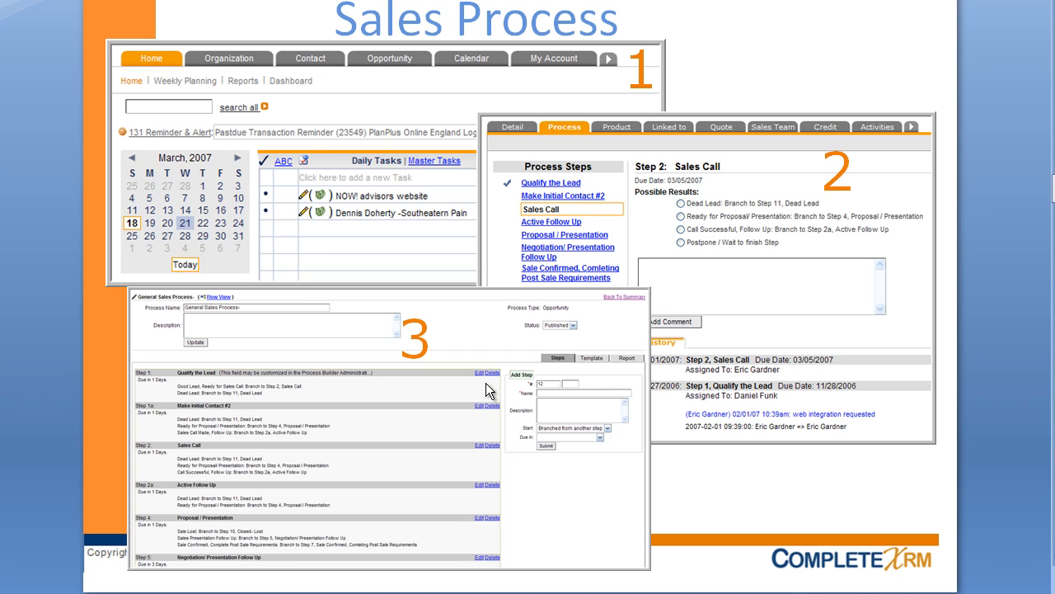
mouse_move(484, 378)
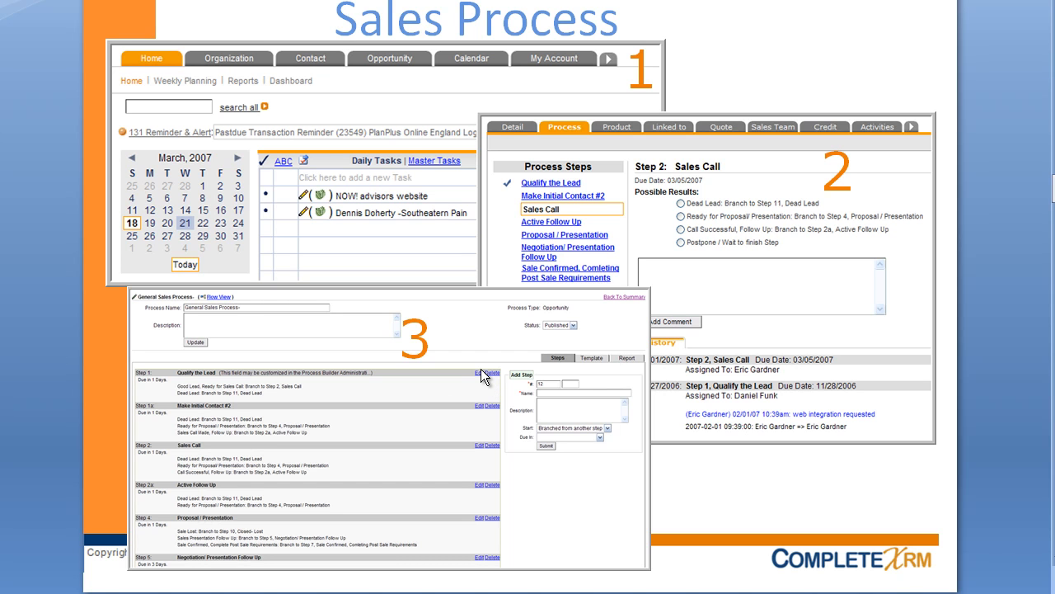
mouse_move(348, 397)
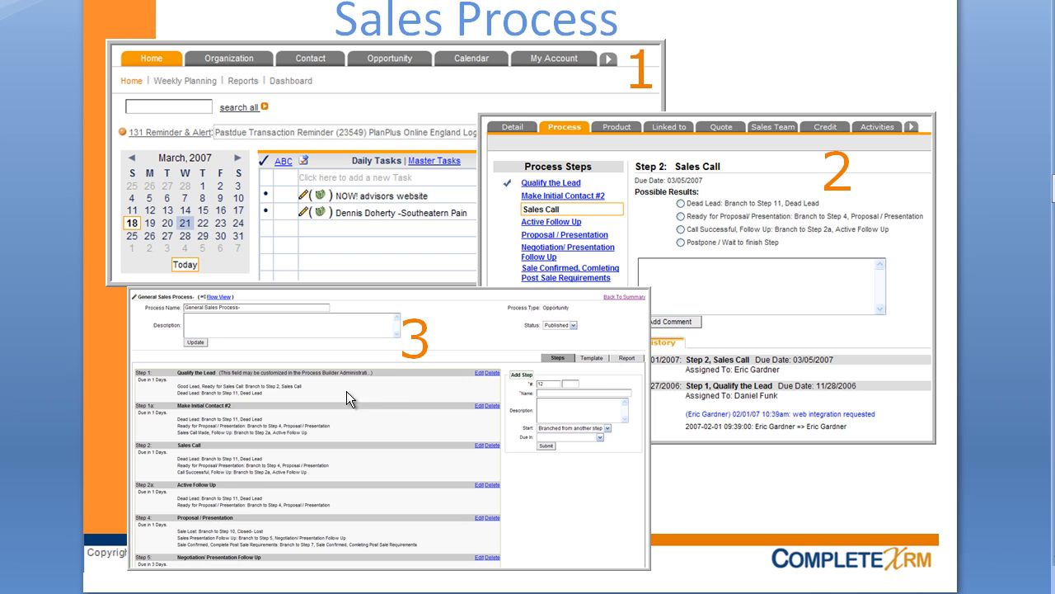
mouse_move(403, 400)
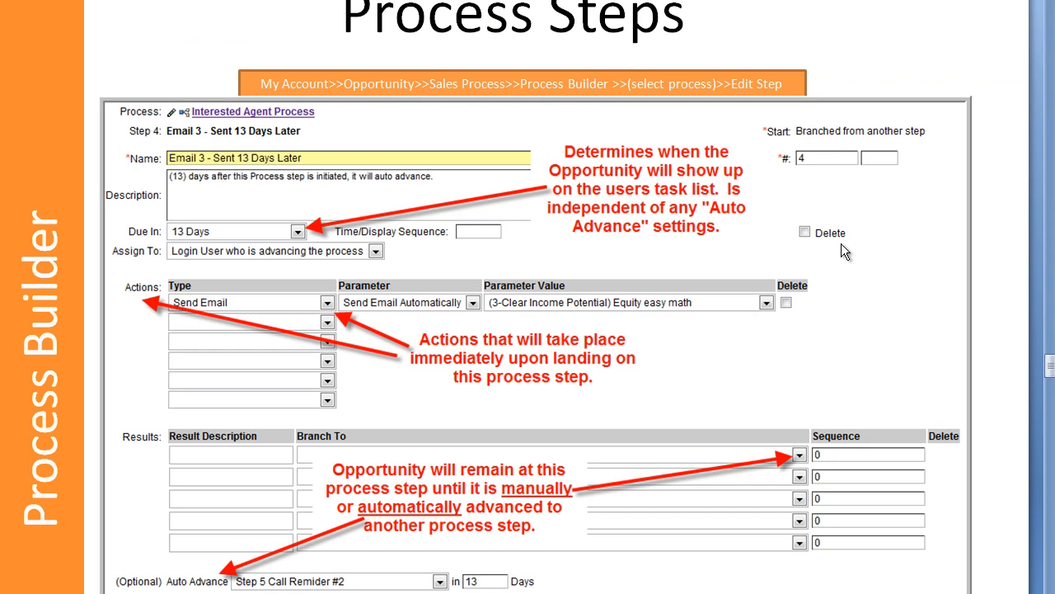
mouse_move(885, 366)
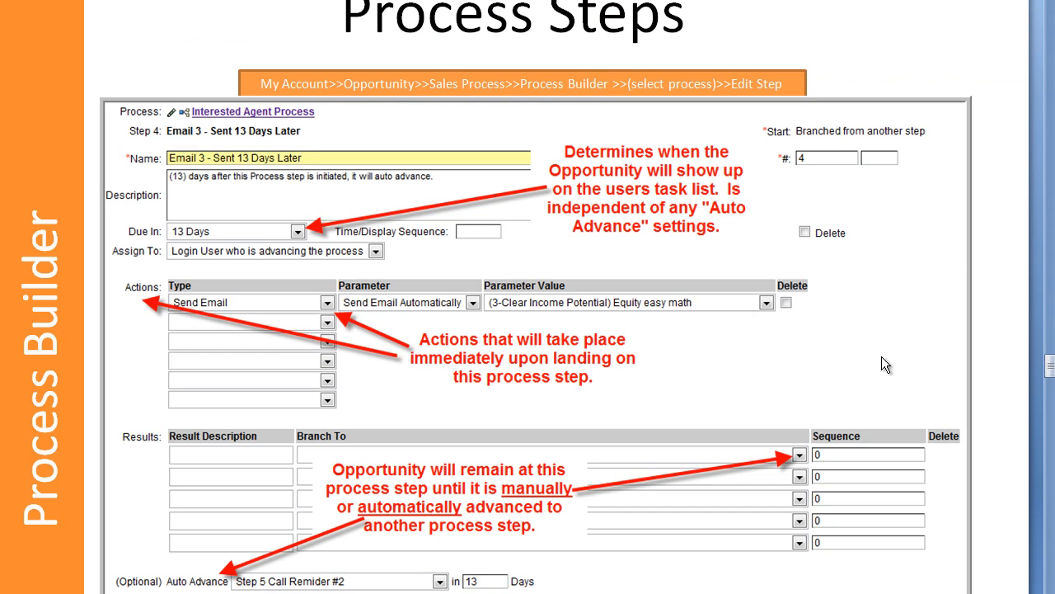
mouse_move(699, 392)
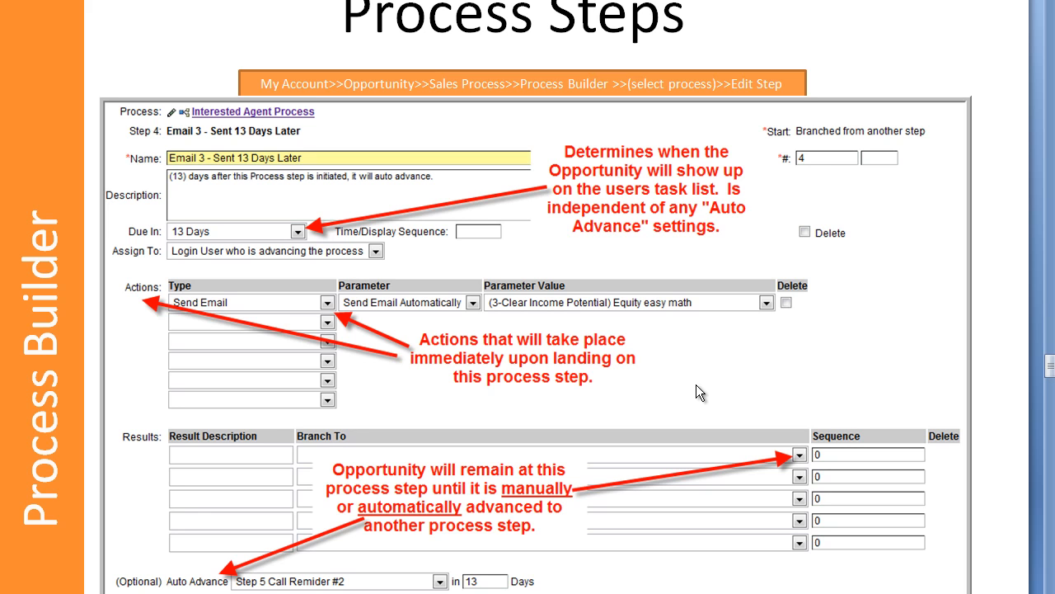
mouse_move(323, 285)
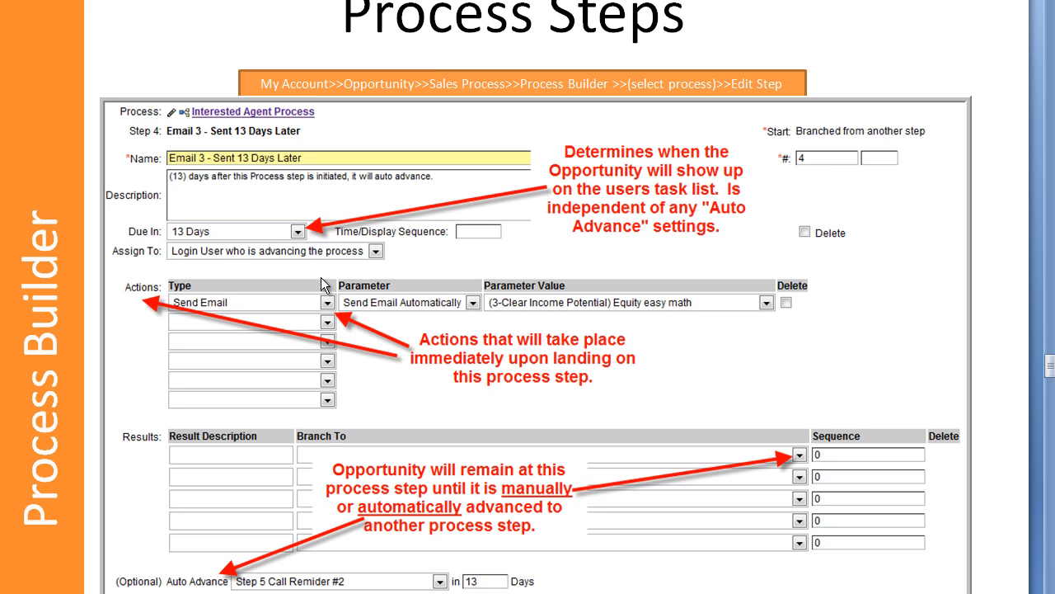
mouse_move(320, 289)
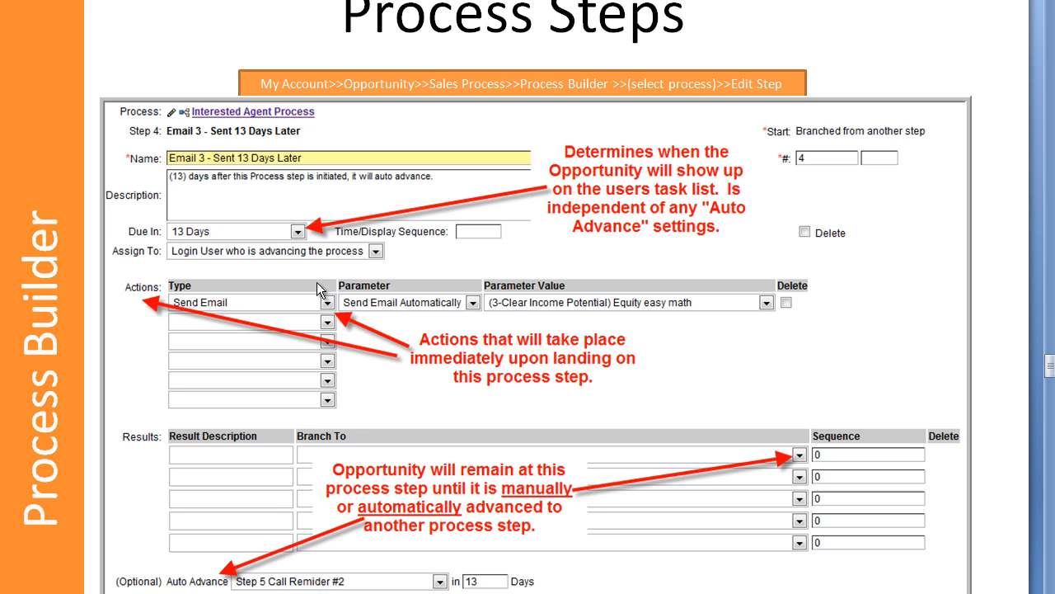
mouse_move(359, 266)
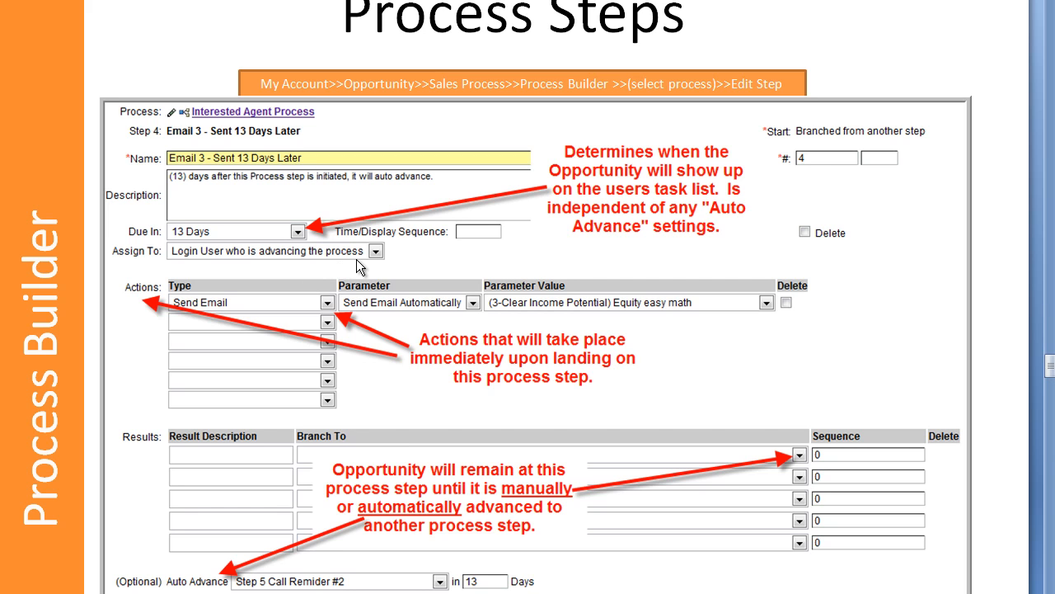
mouse_move(377, 266)
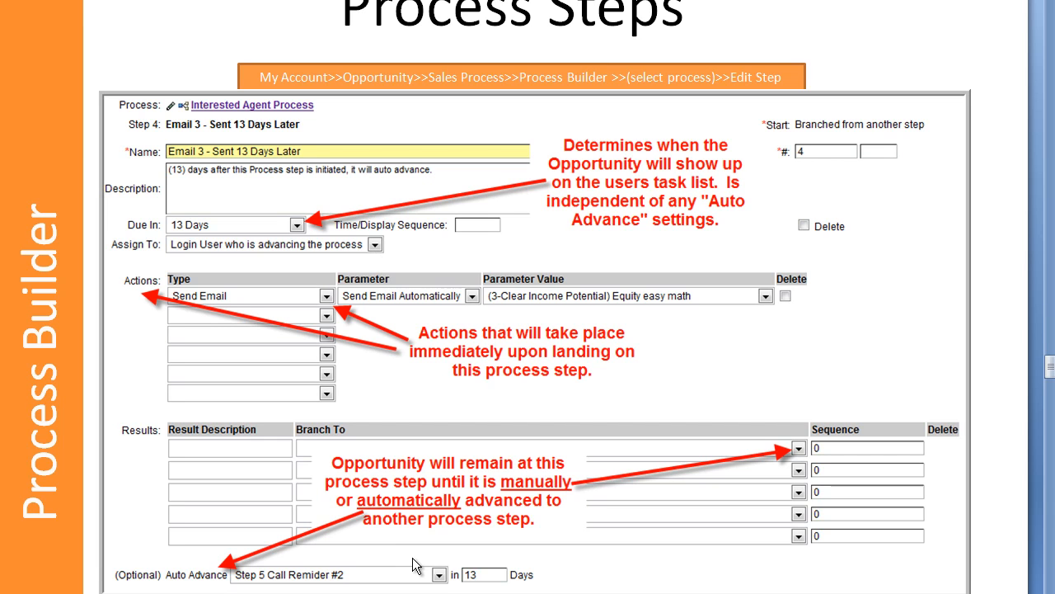
mouse_move(460, 393)
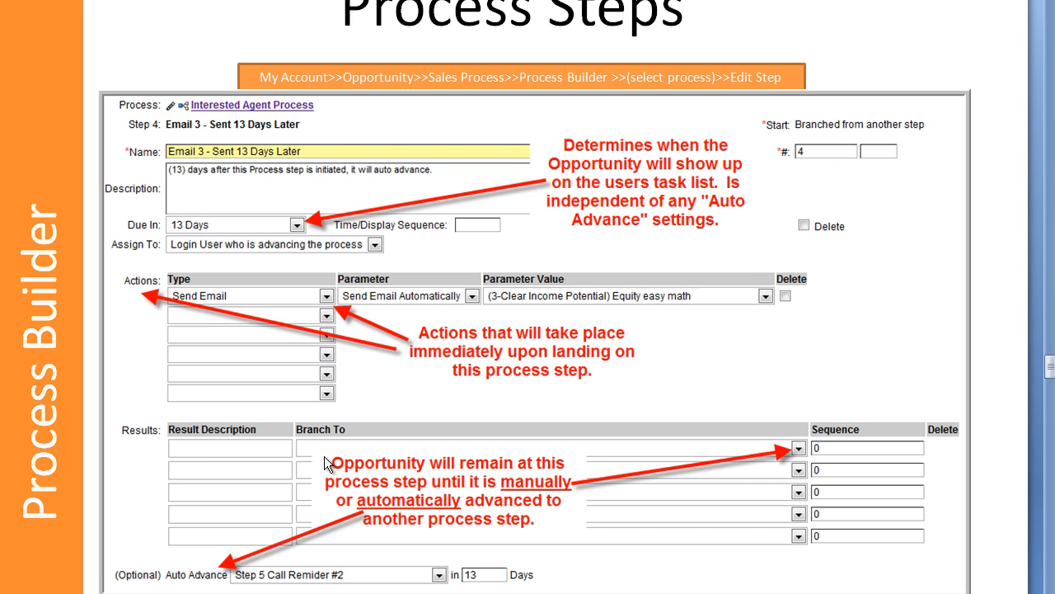
mouse_move(425, 475)
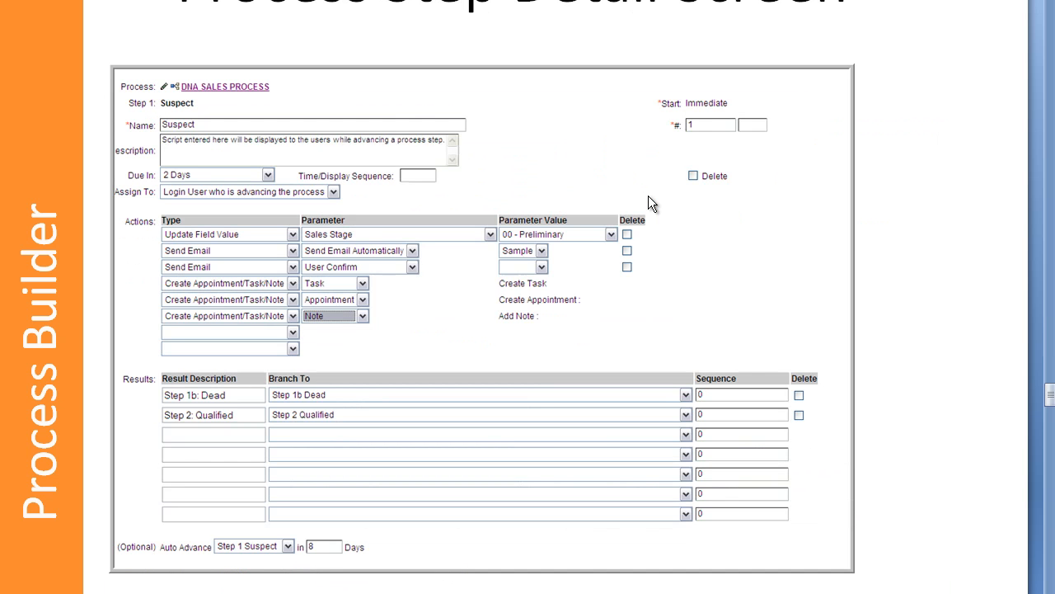
mouse_move(634, 367)
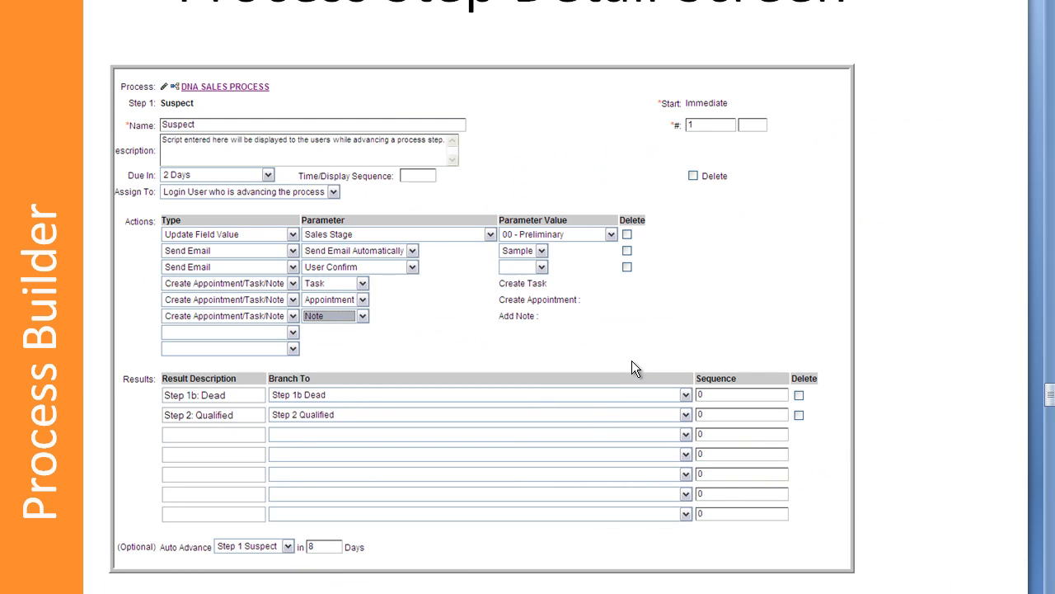
mouse_move(514, 324)
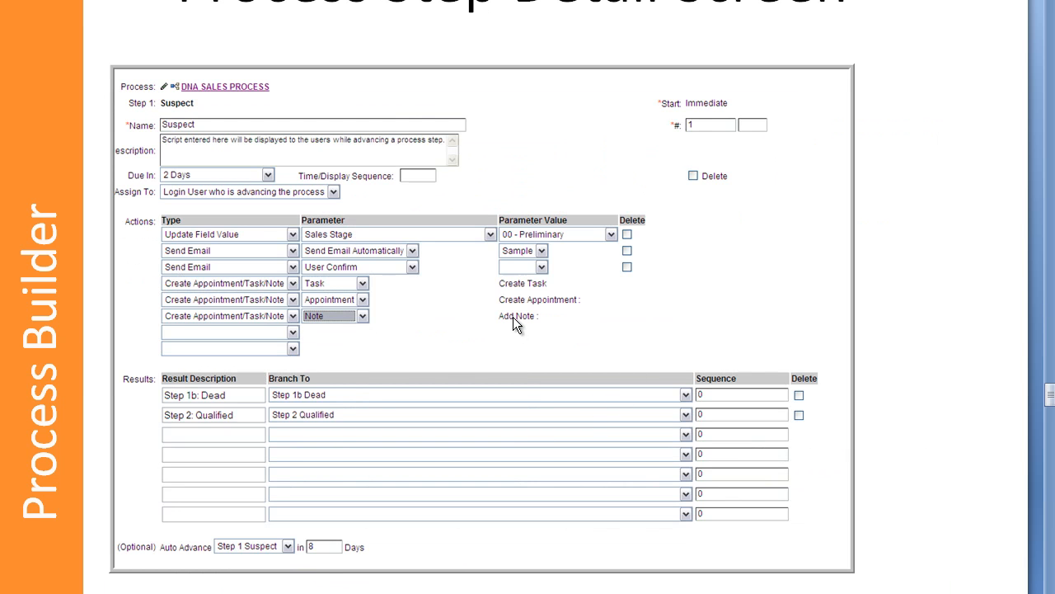
mouse_move(159, 239)
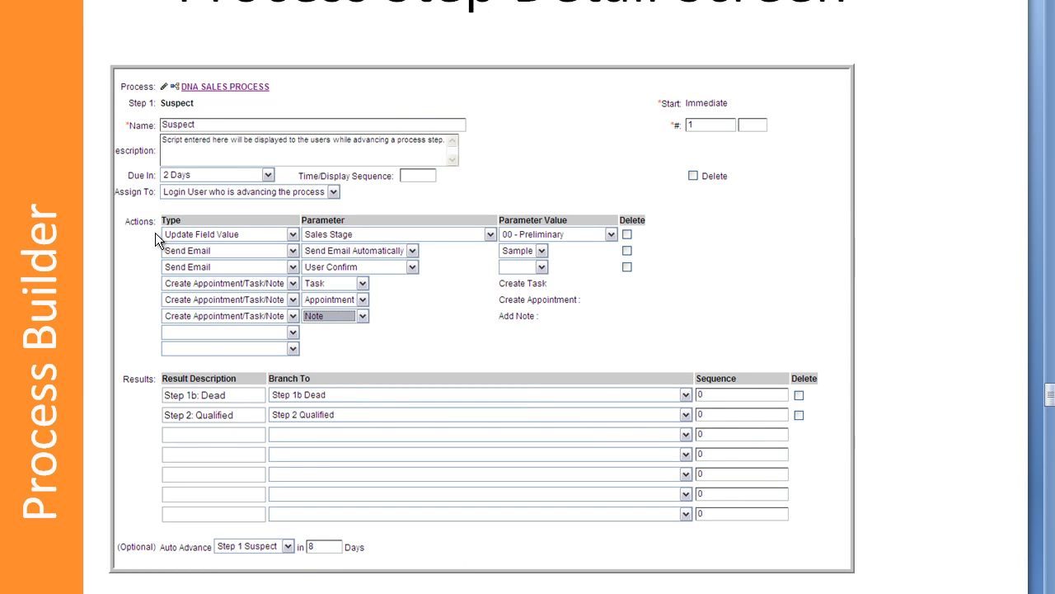
mouse_move(394, 252)
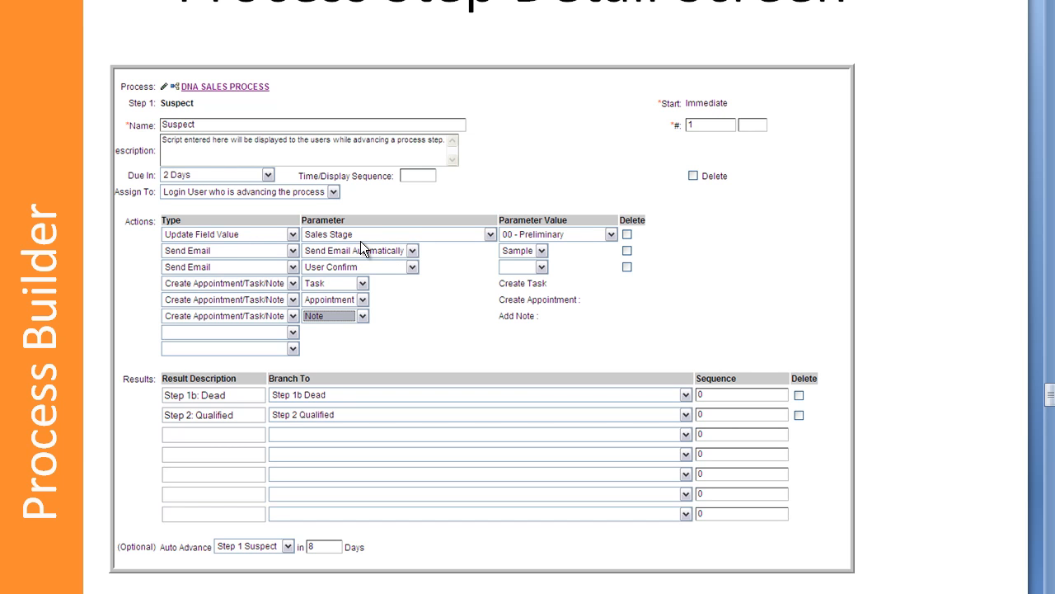
mouse_move(346, 247)
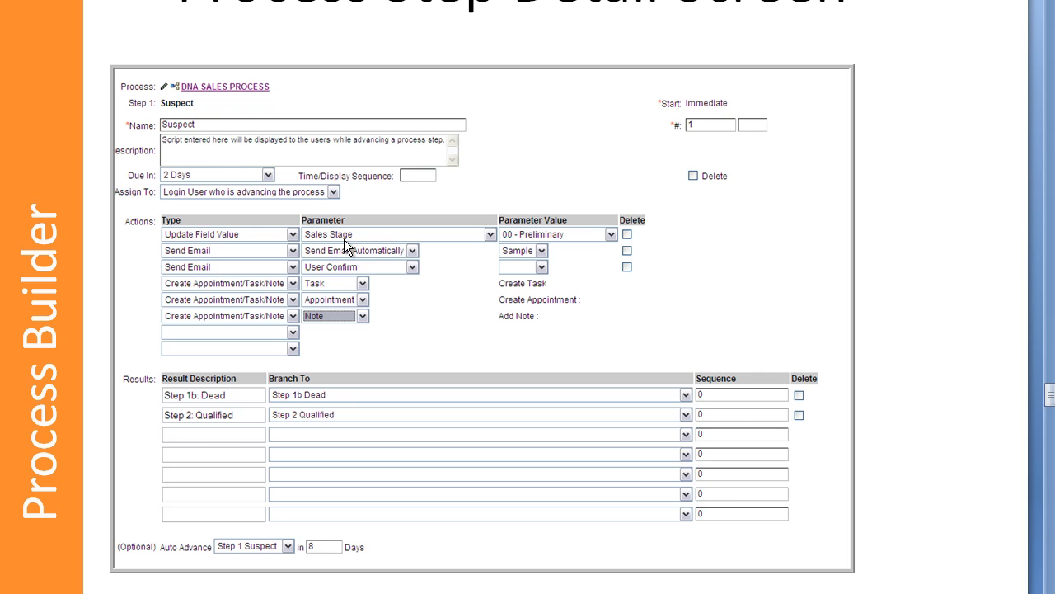
mouse_move(284, 255)
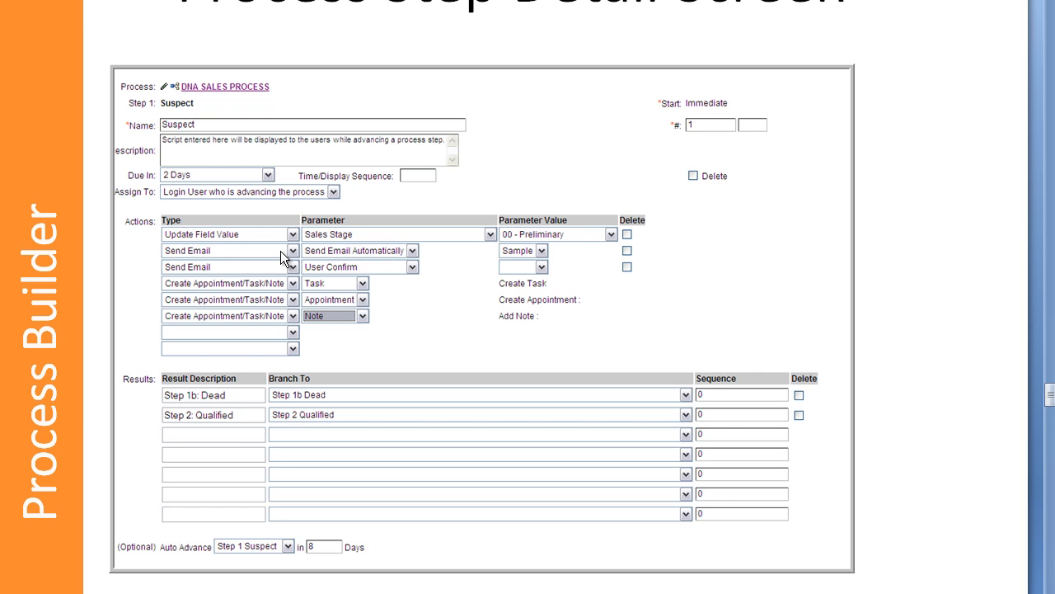
mouse_move(388, 265)
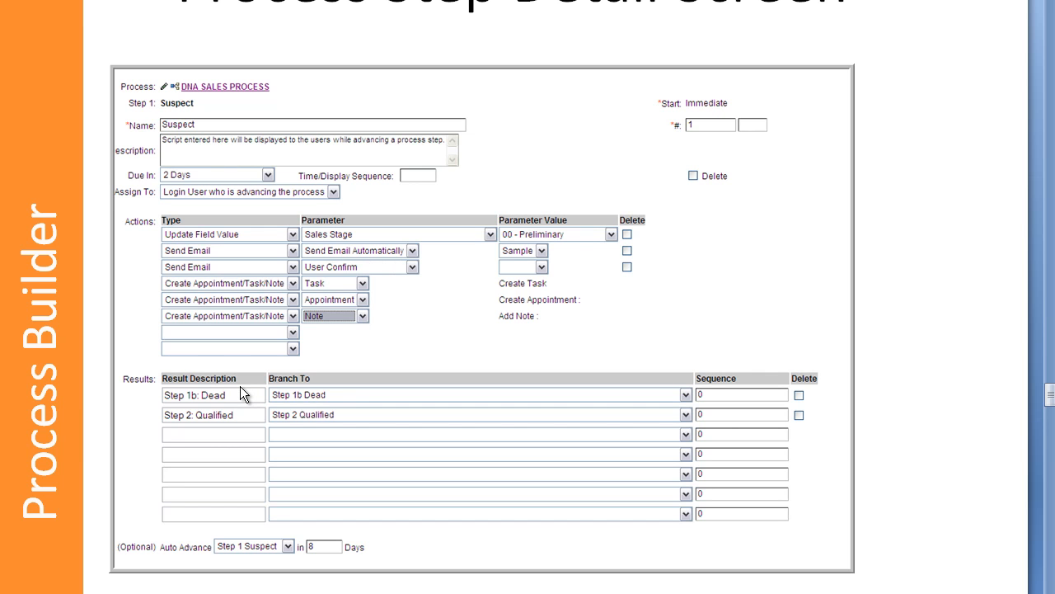
mouse_move(299, 564)
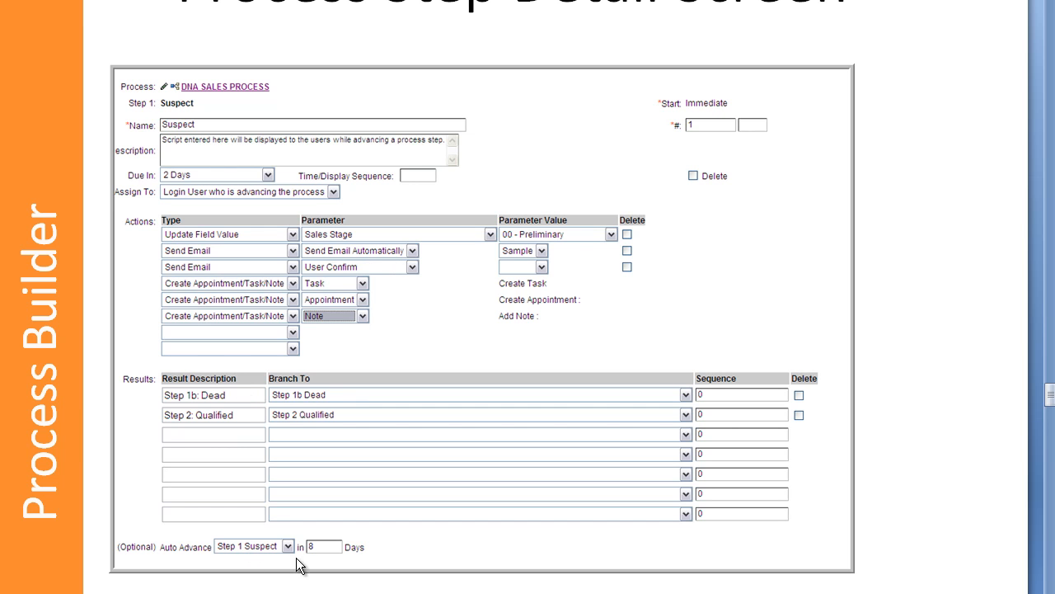
mouse_move(330, 560)
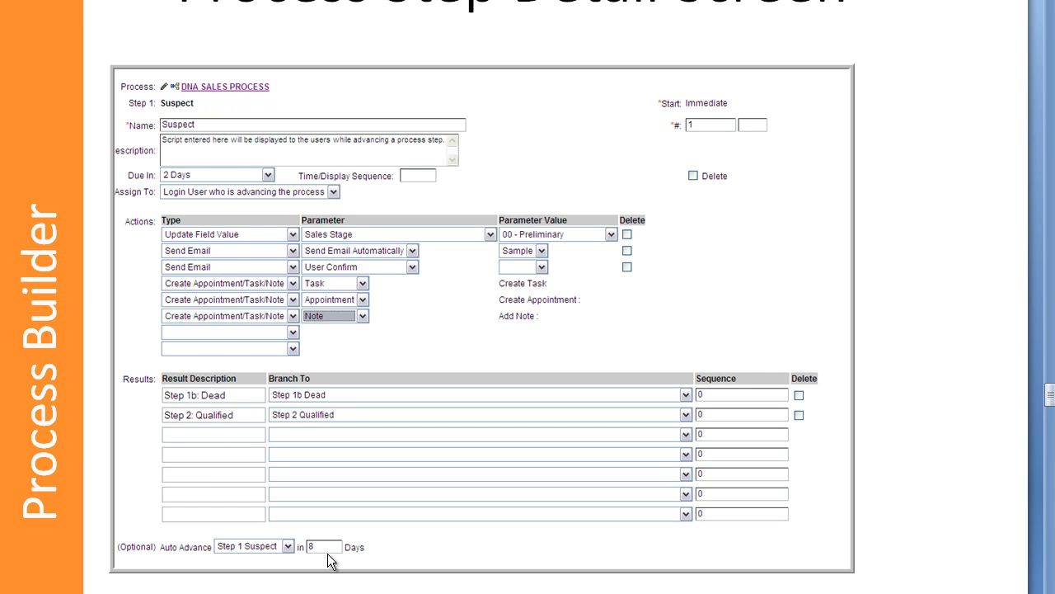
mouse_move(239, 547)
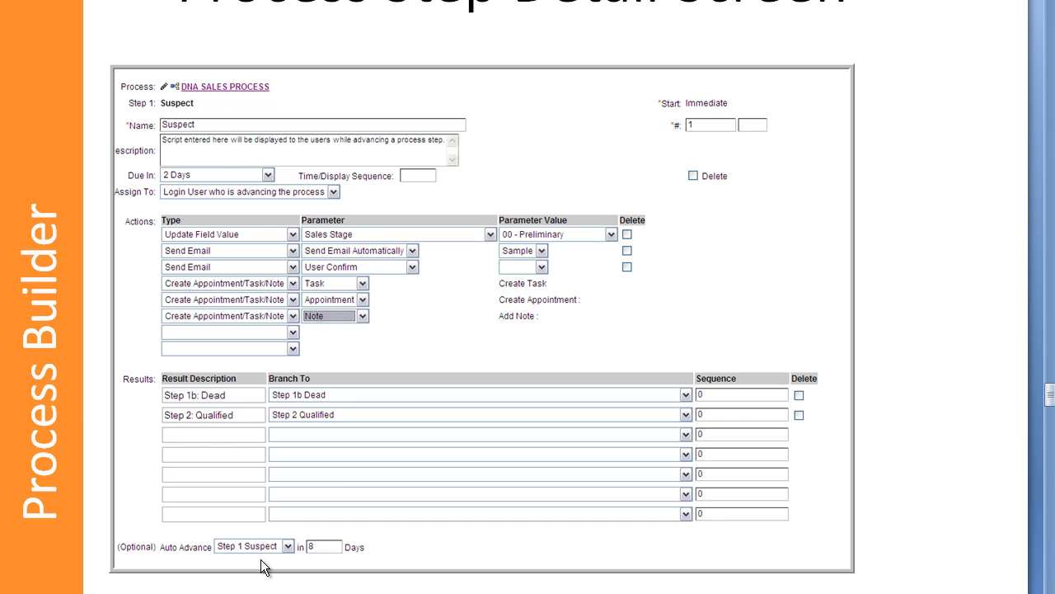
mouse_move(344, 285)
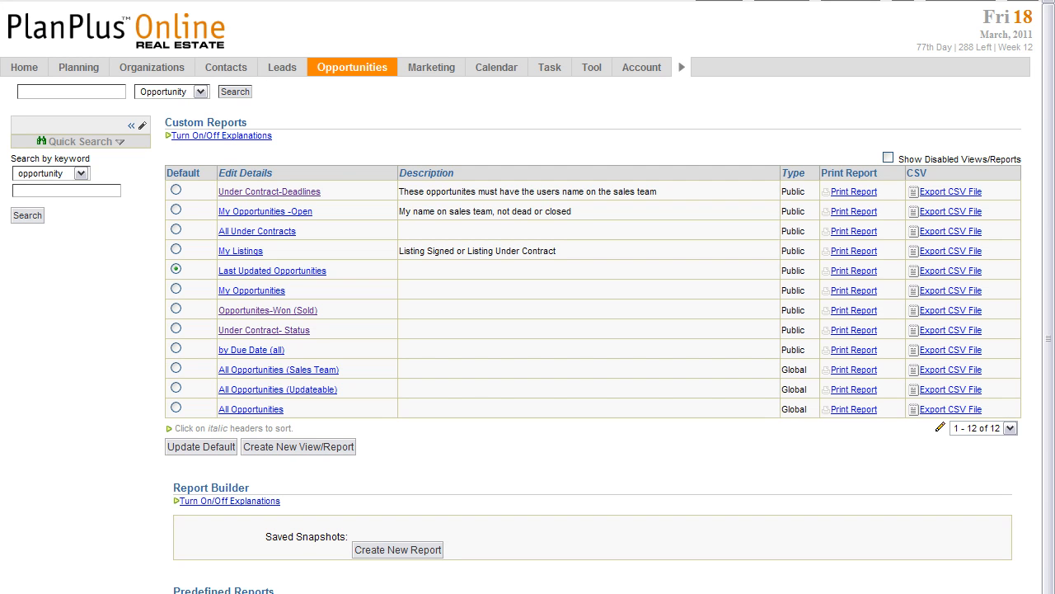
mouse_move(354, 85)
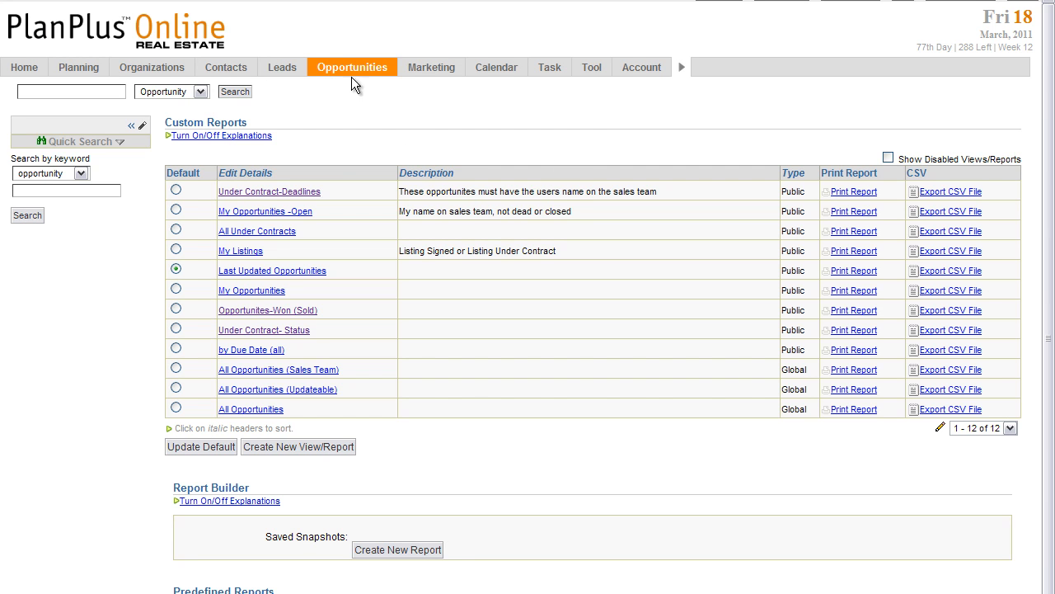
Open 'Process Step - Activity Report' from the opportunity Predefined Reports list.
click(352, 67)
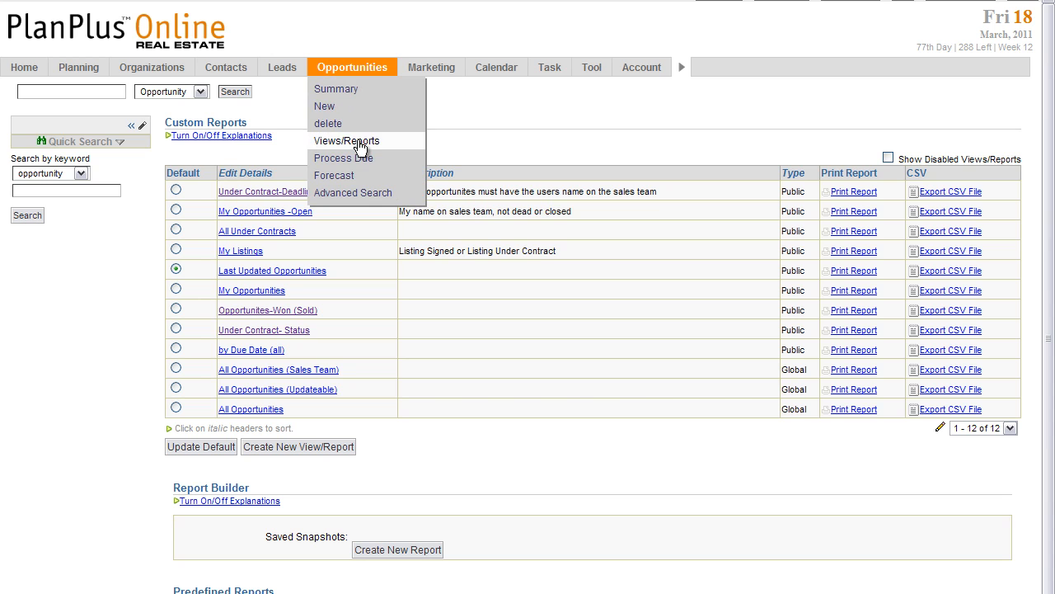
scroll(down, 3)
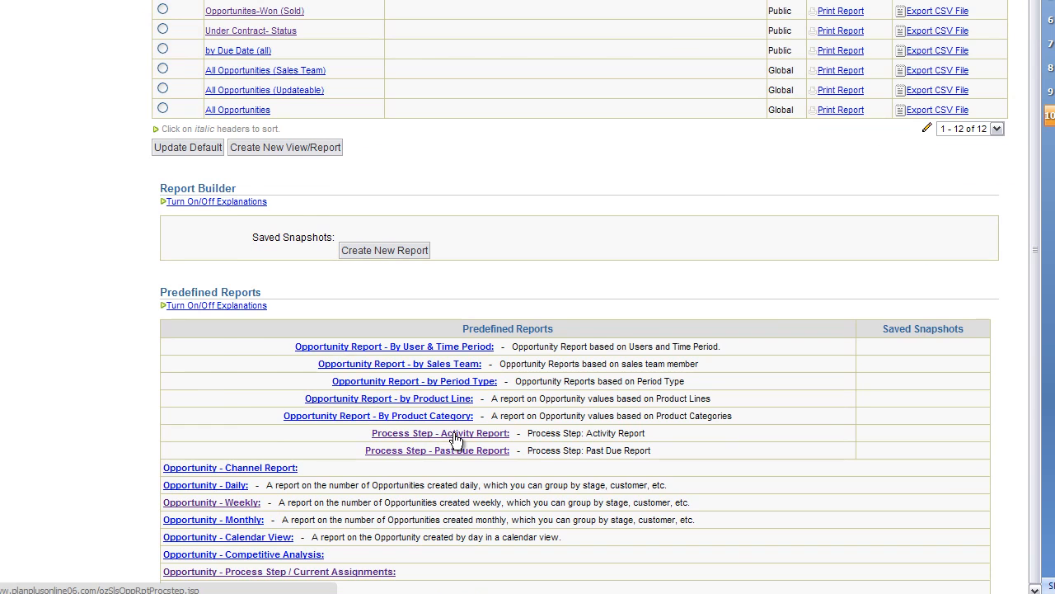
click(440, 432)
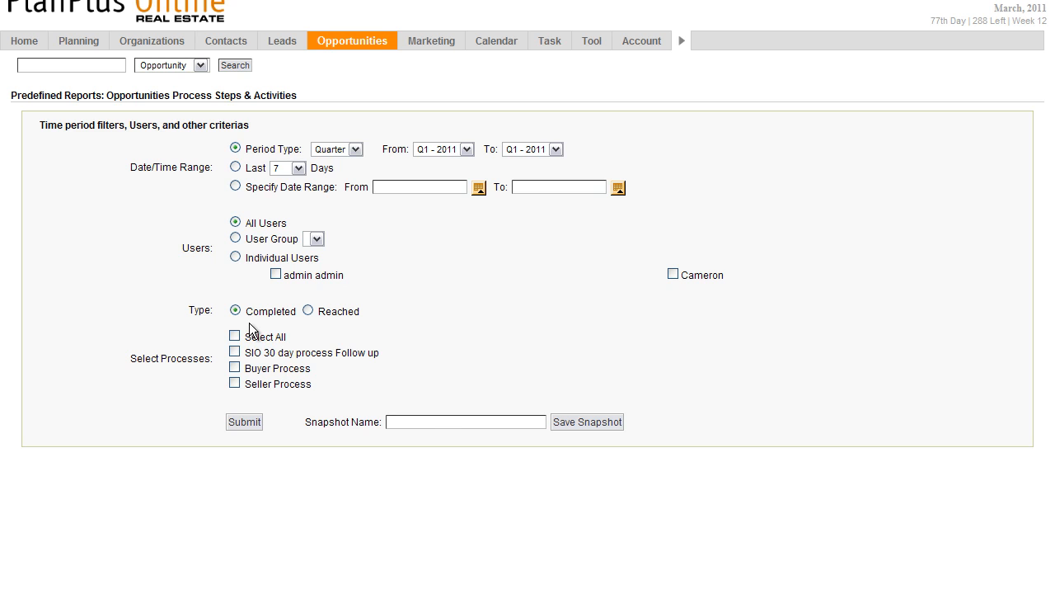
Run the activity report with only Seller Process selected.
click(234, 336)
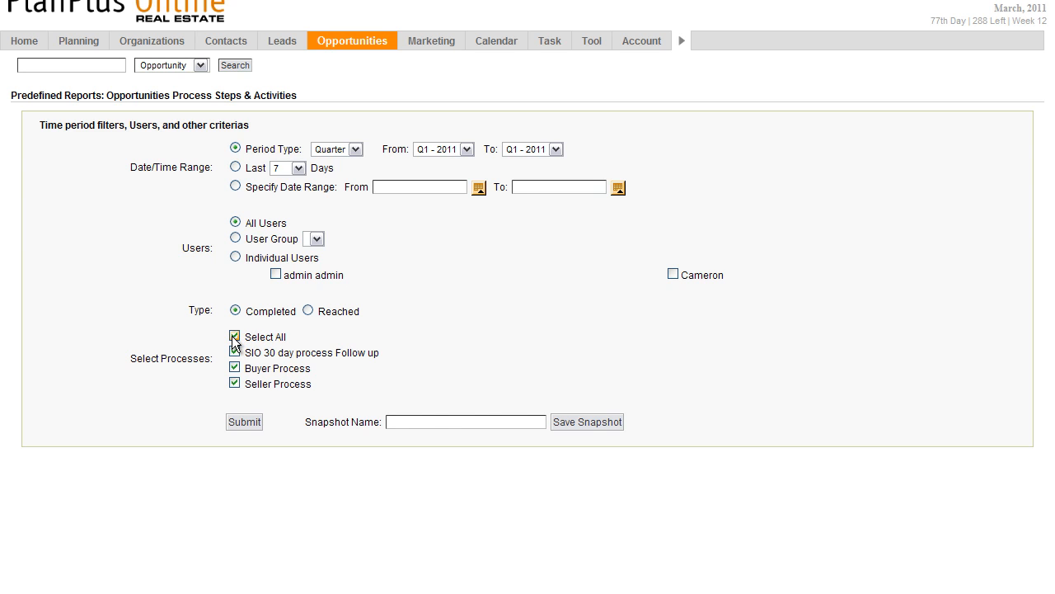
click(234, 336)
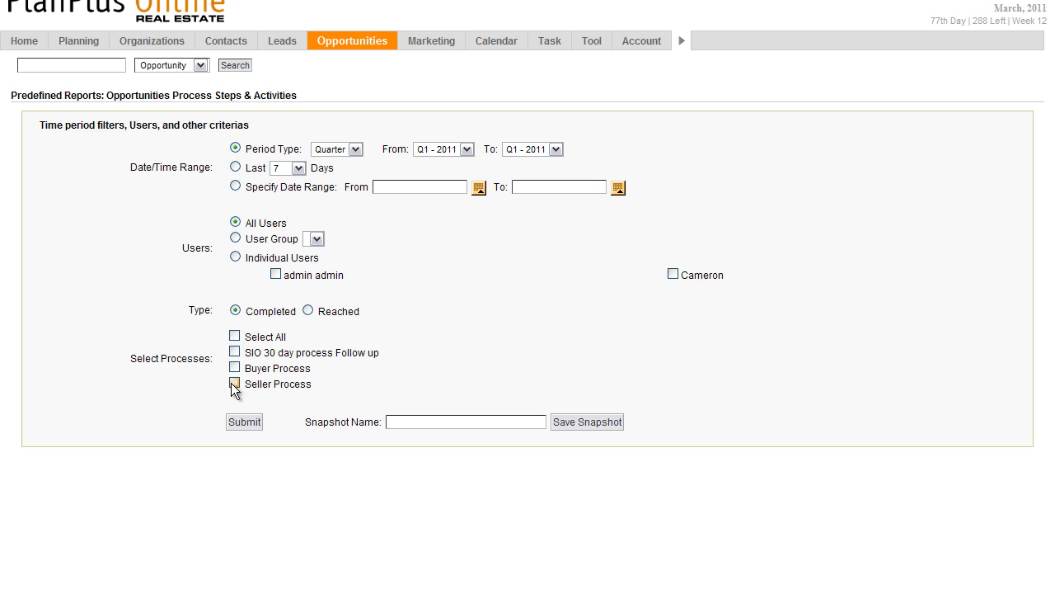
click(235, 383)
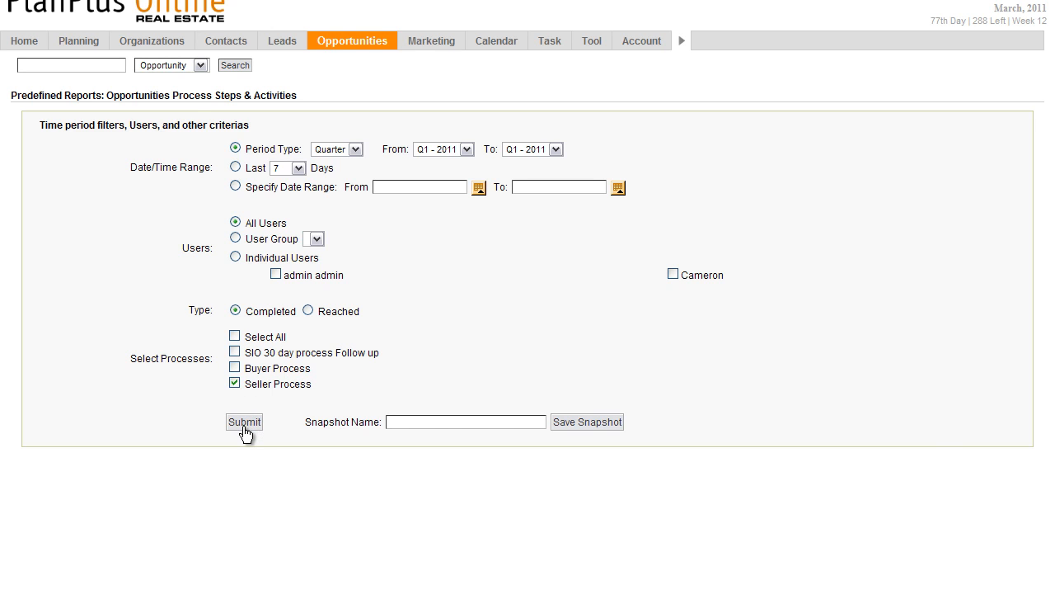
click(243, 422)
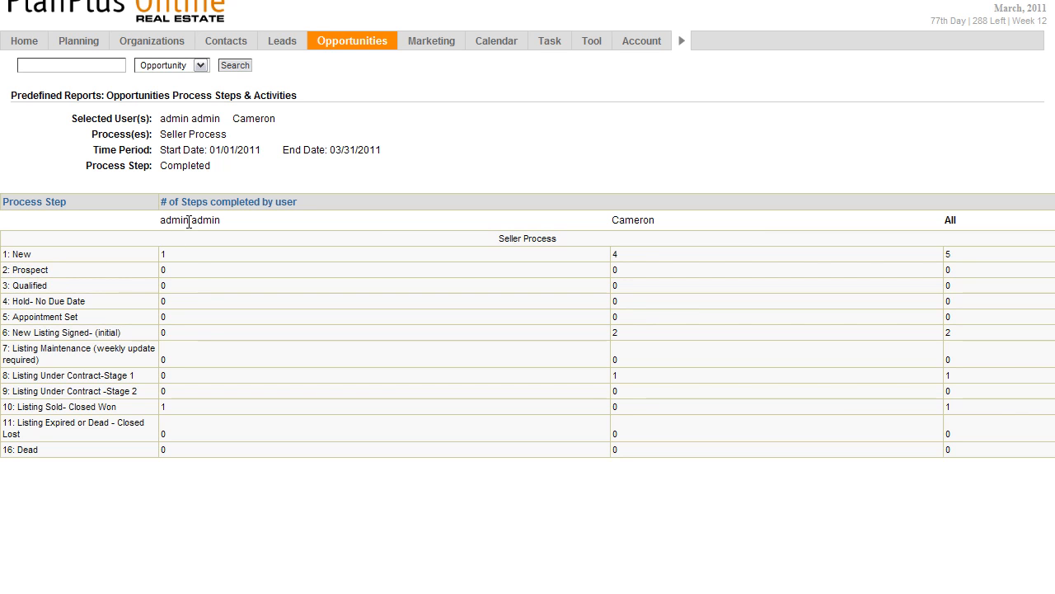
mouse_move(494, 304)
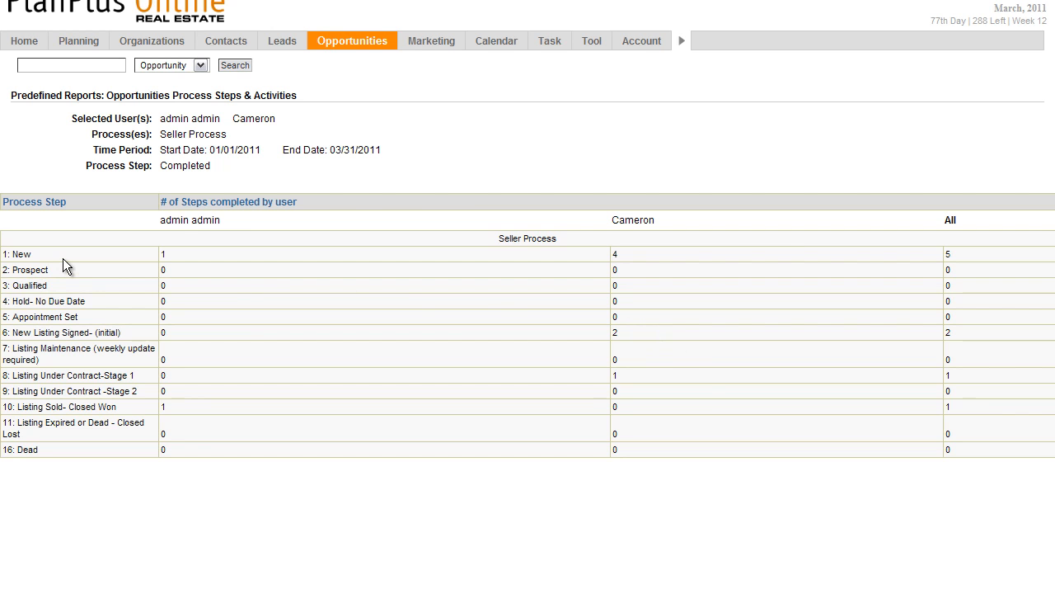
mouse_move(89, 330)
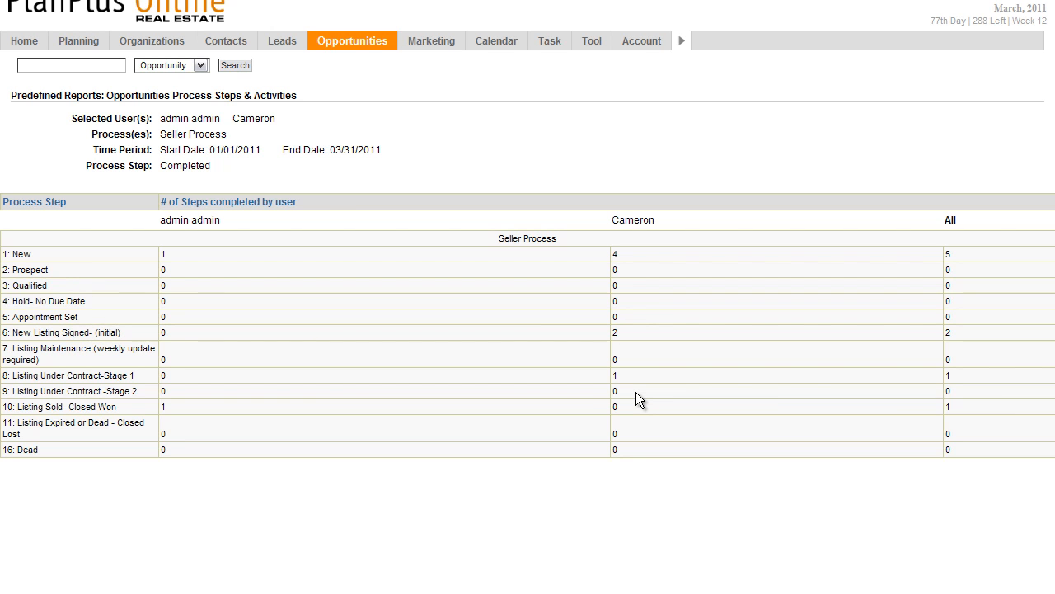
mouse_move(633, 395)
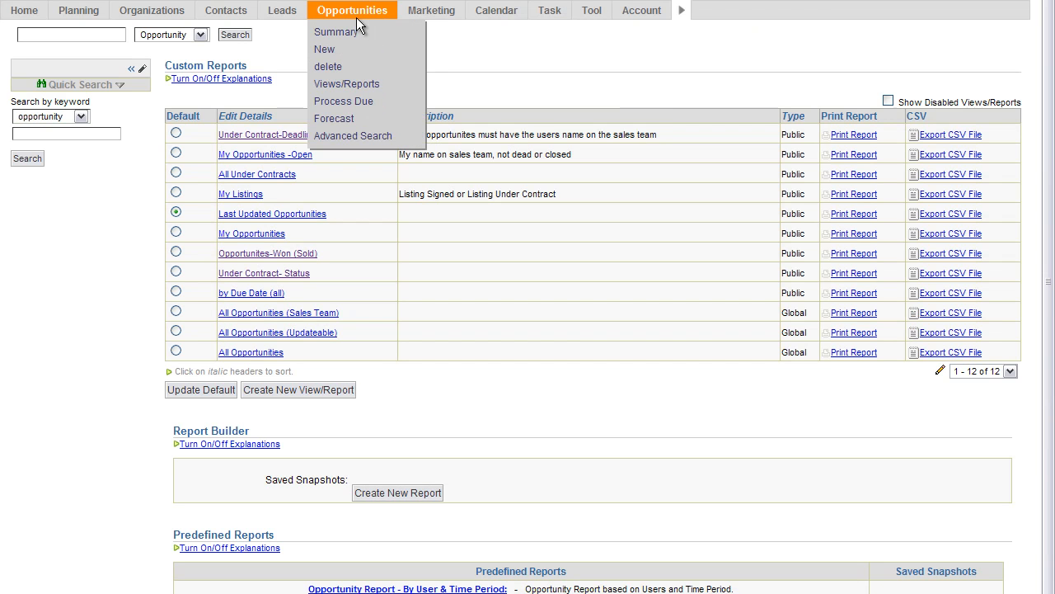
mouse_move(346, 83)
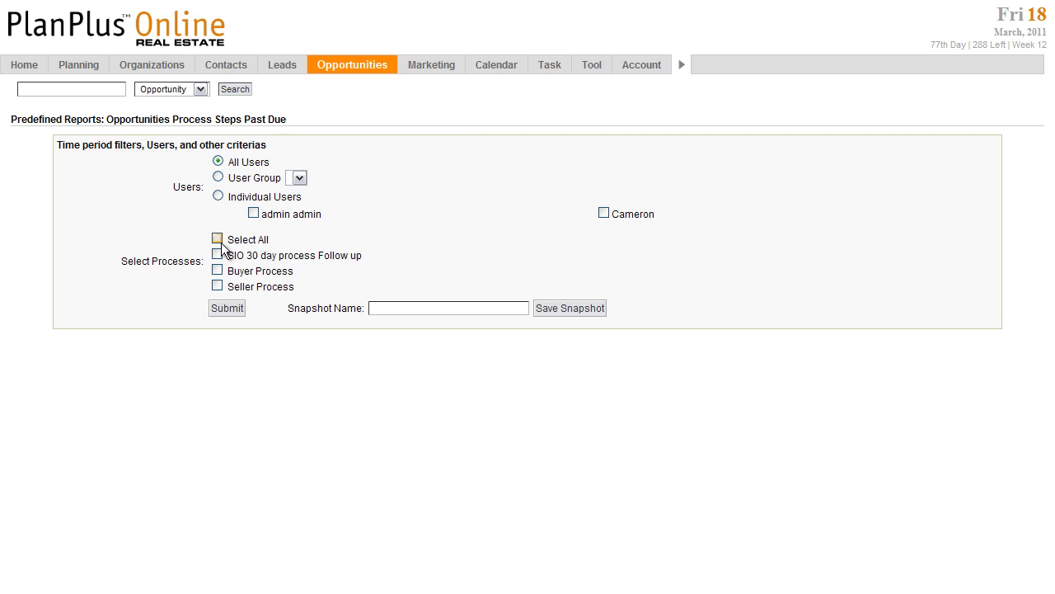
Run the Past Due report with all processes selected.
click(217, 239)
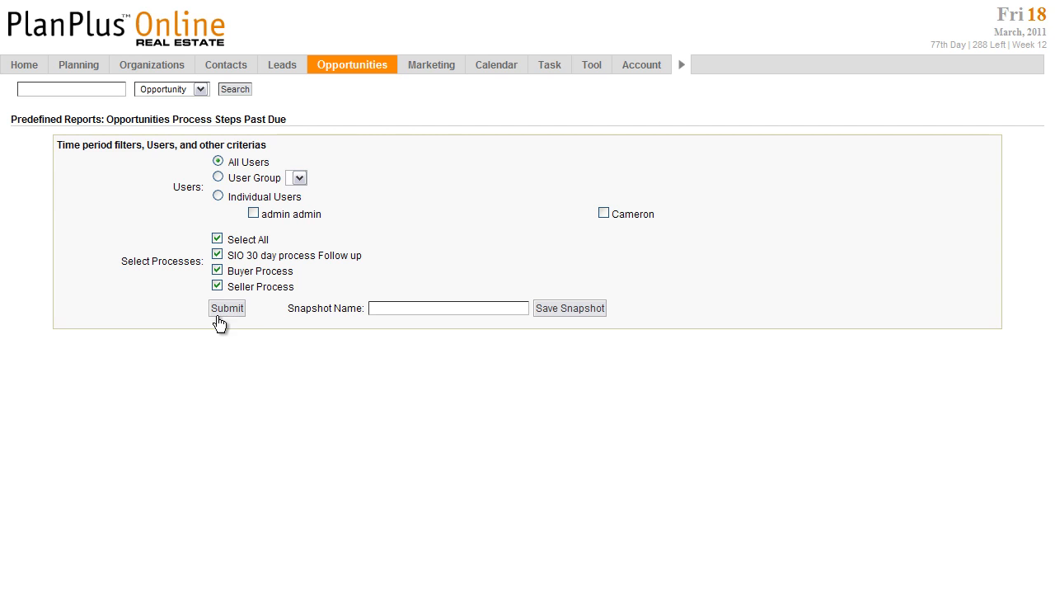
click(227, 307)
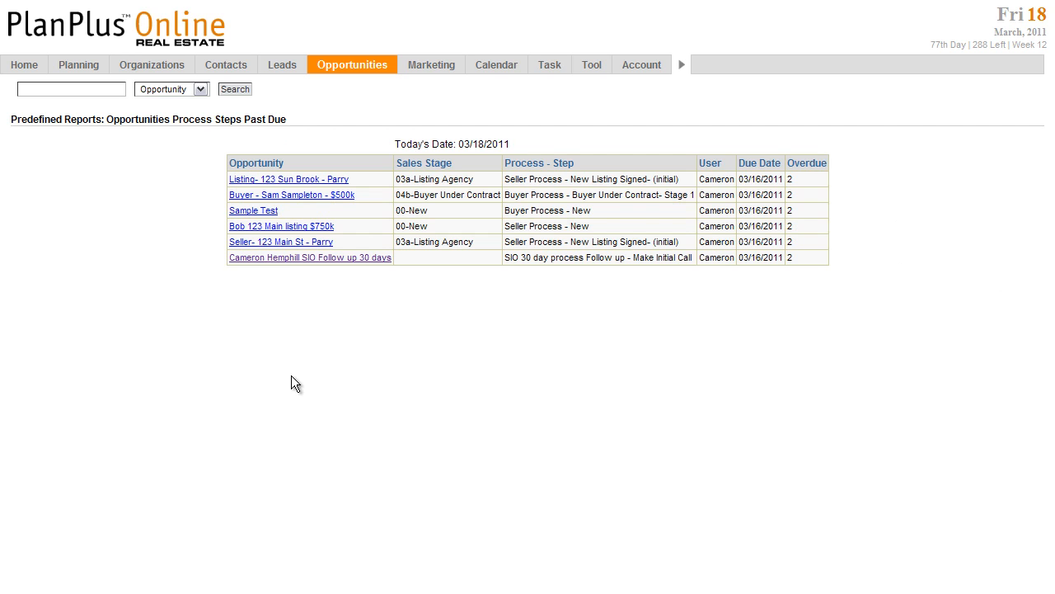
mouse_move(642, 252)
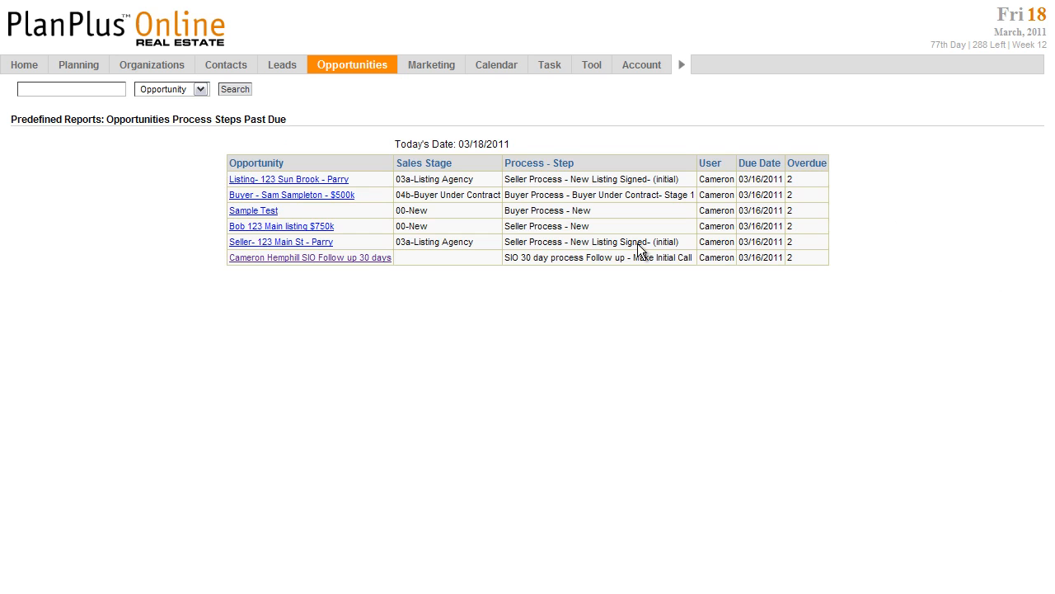
mouse_move(812, 185)
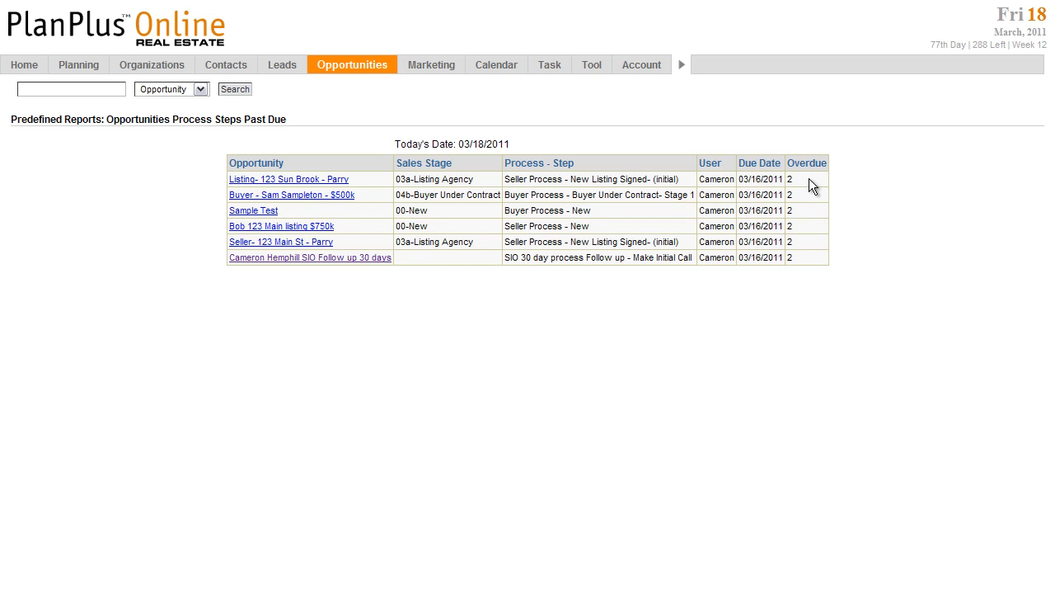
mouse_move(841, 358)
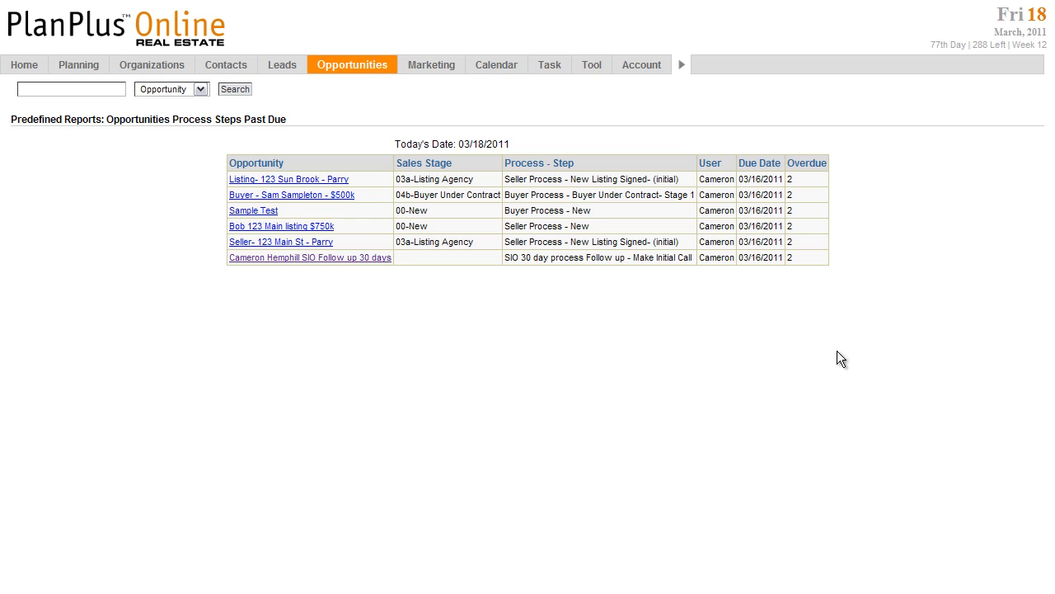
mouse_move(744, 367)
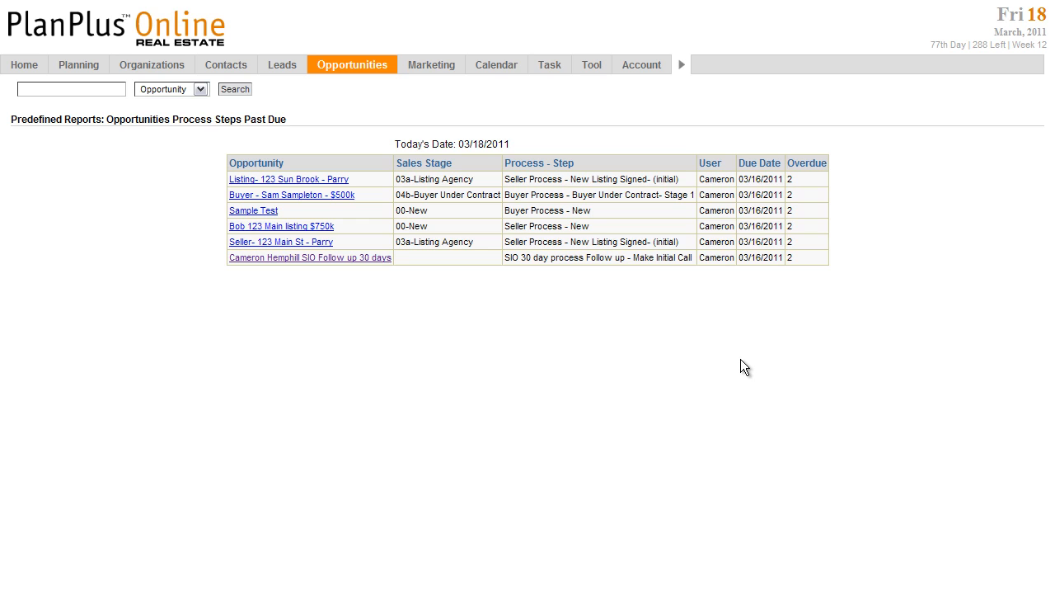
mouse_move(670, 375)
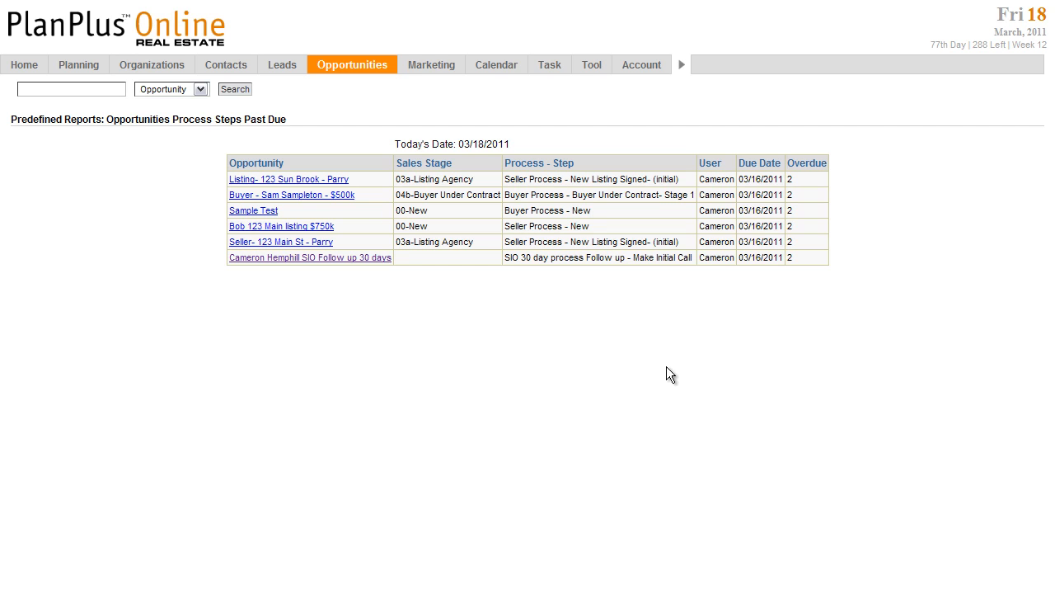
mouse_move(779, 371)
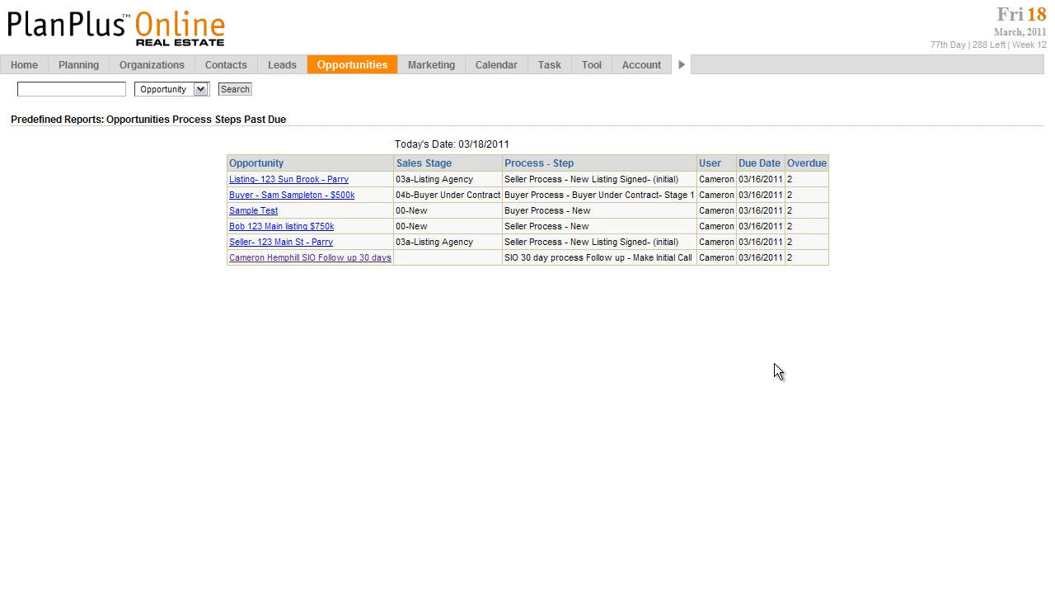
mouse_move(783, 353)
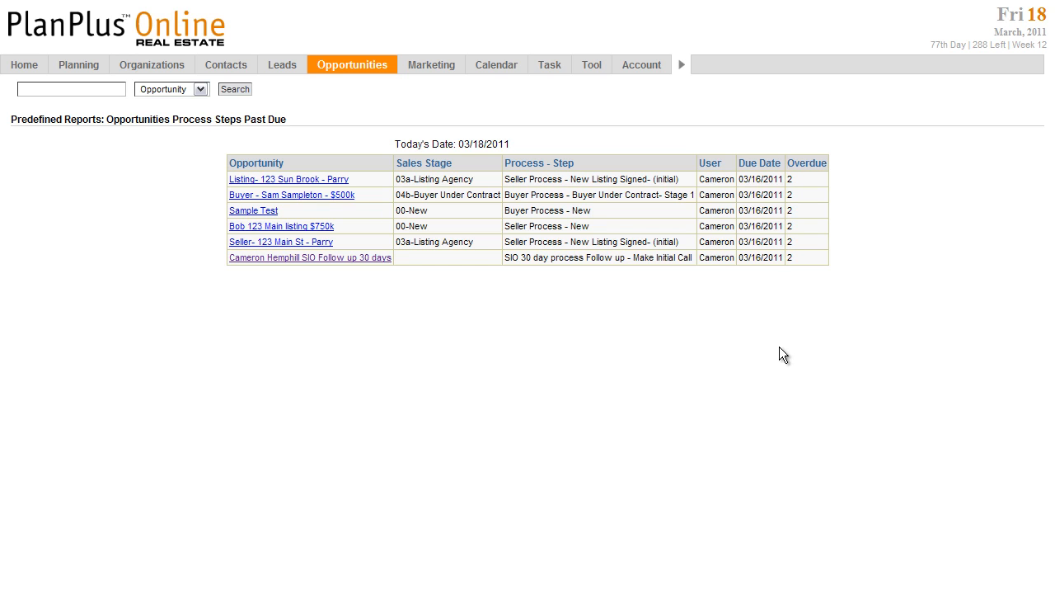
mouse_move(331, 226)
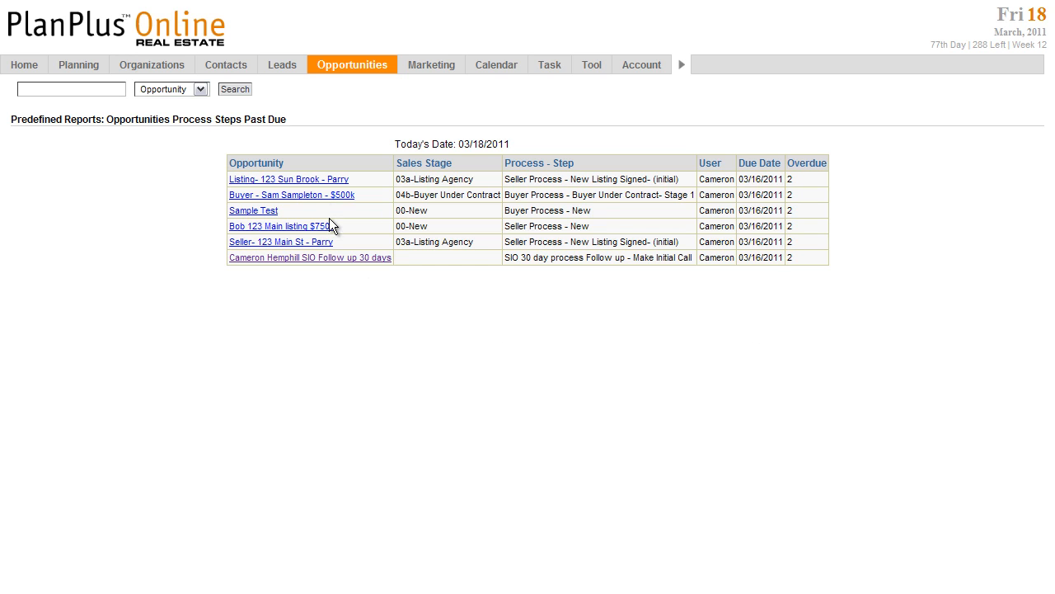
Open the Process Step / Current Assignments report and choose Seller Process.
click(353, 64)
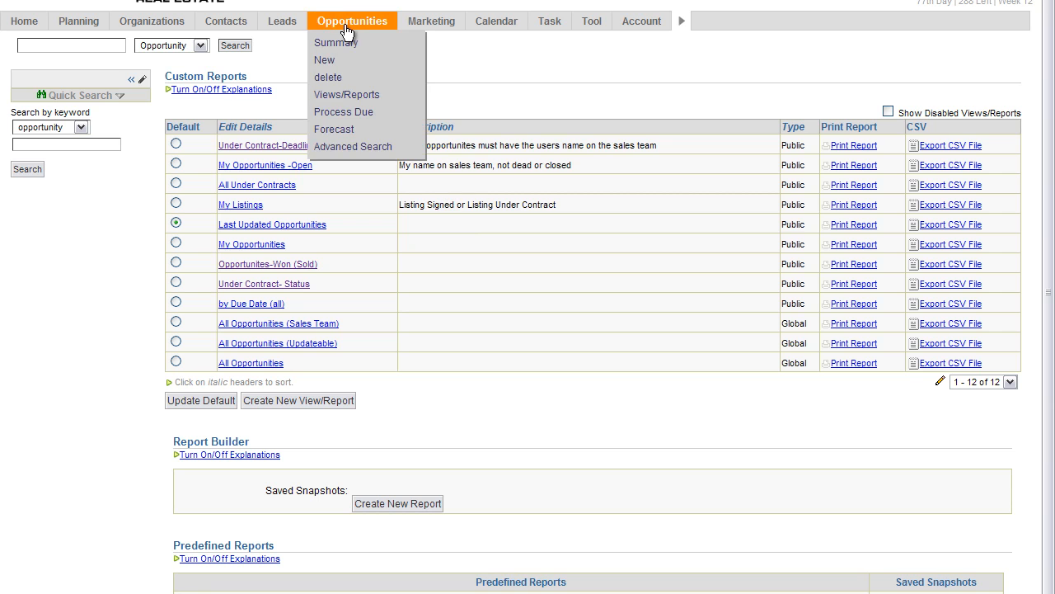
mouse_move(348, 94)
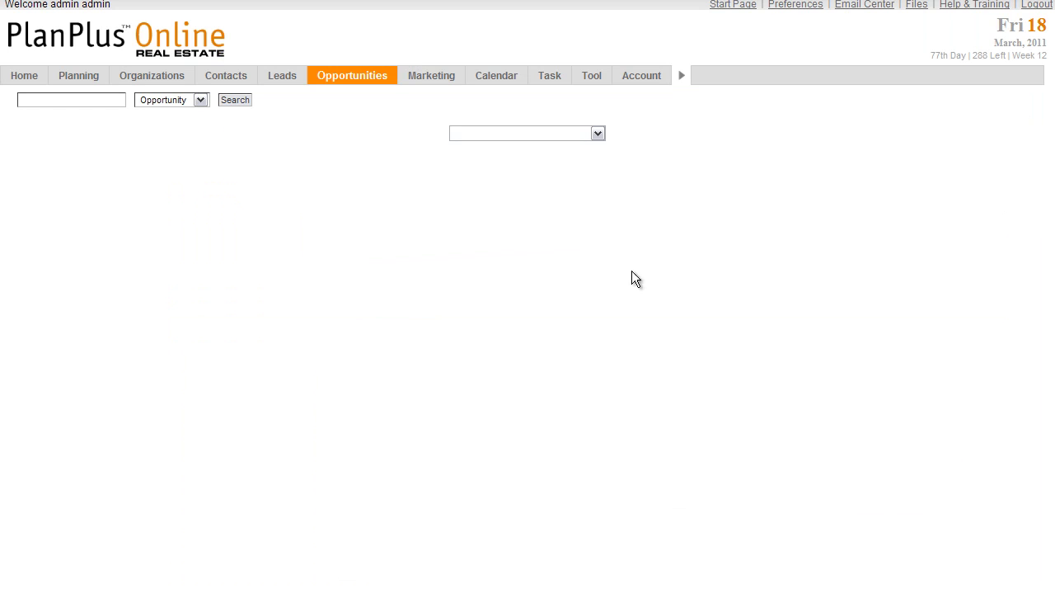
click(598, 133)
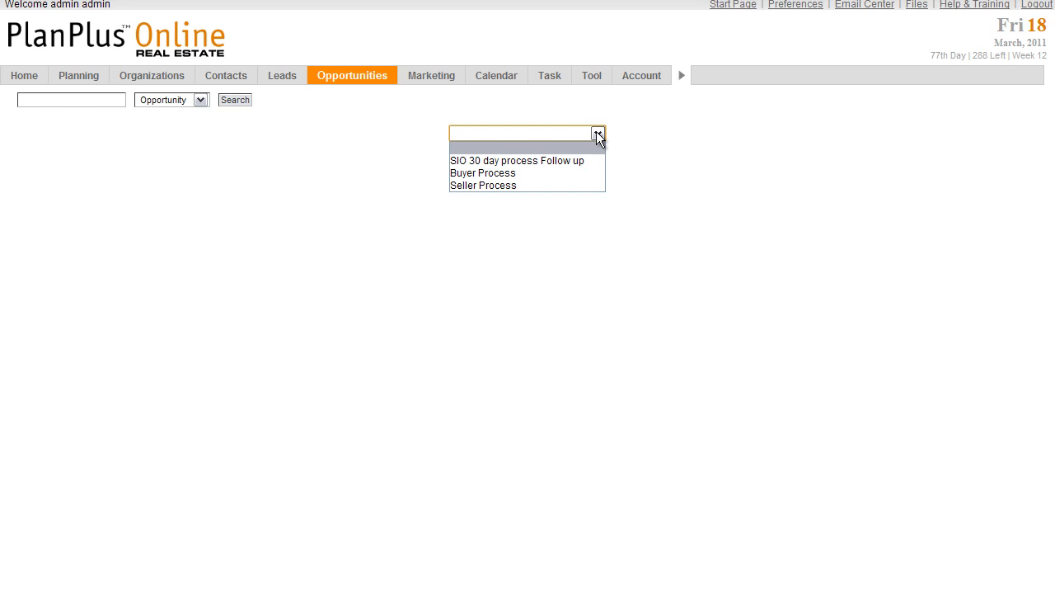
click(483, 185)
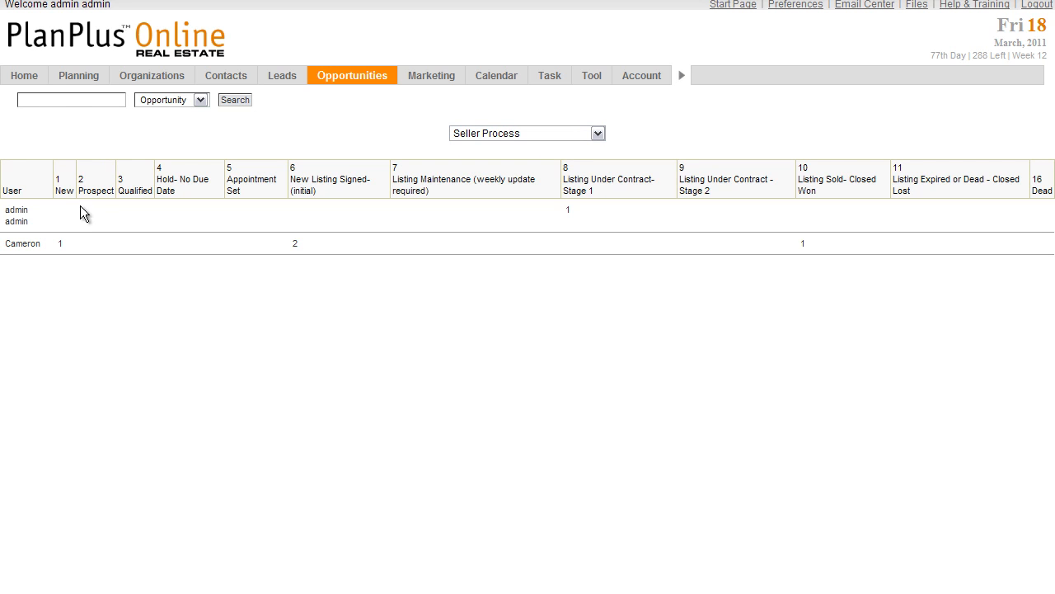
mouse_move(85, 241)
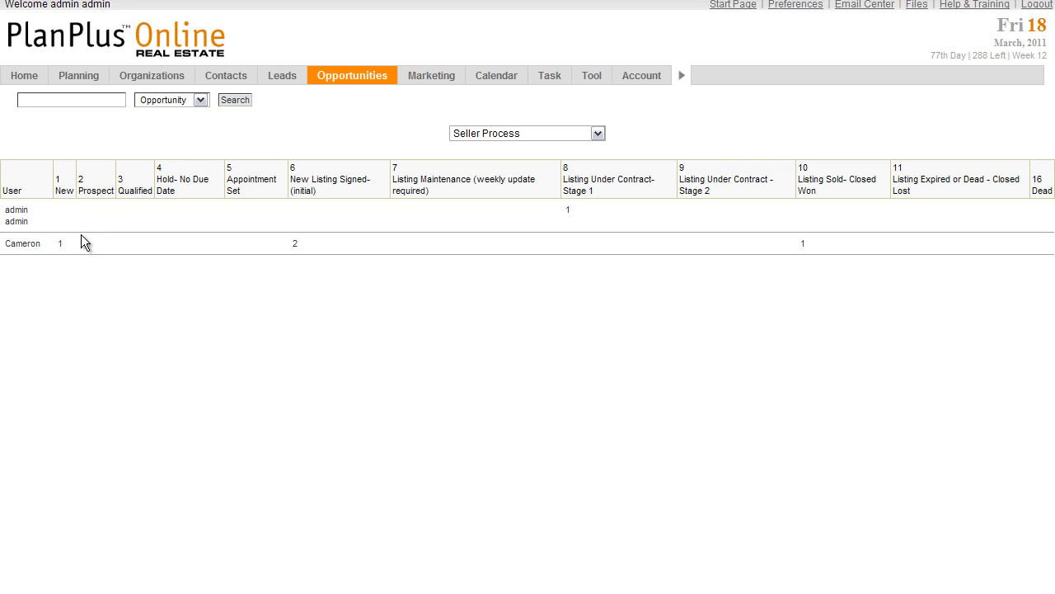
mouse_move(78, 254)
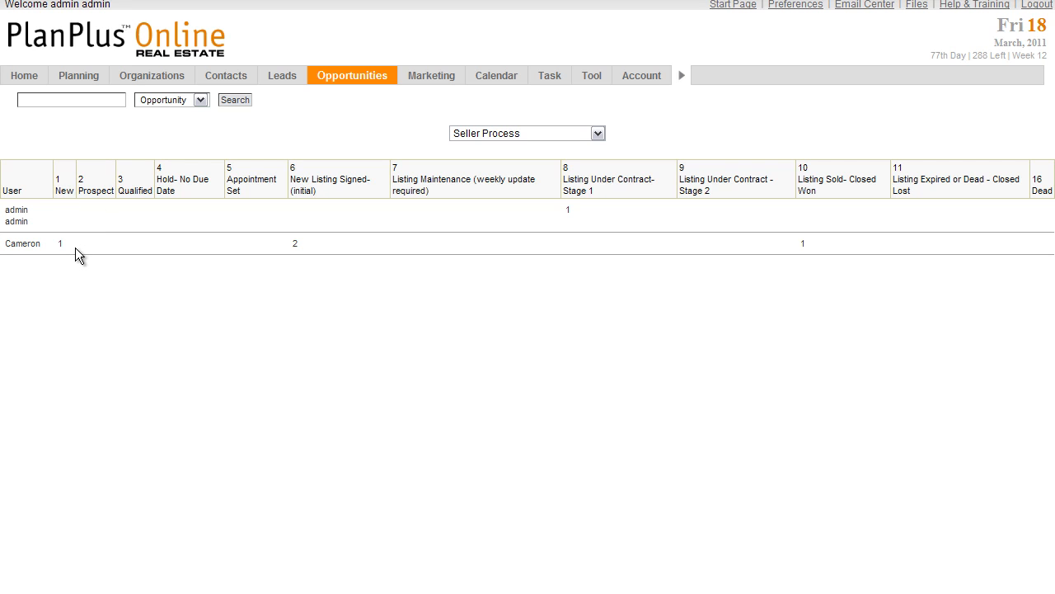
mouse_move(74, 261)
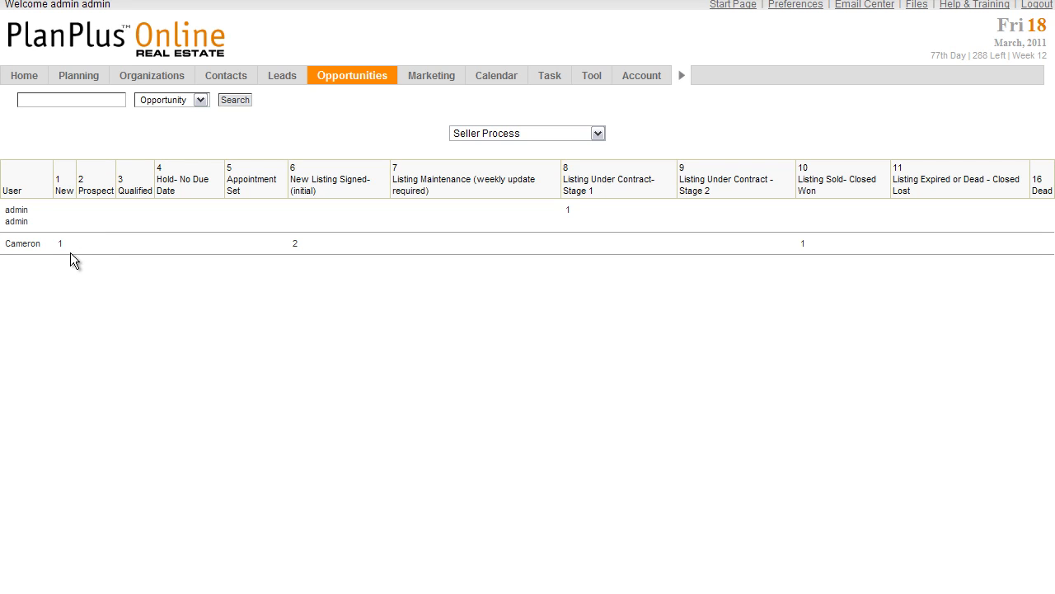
mouse_move(329, 199)
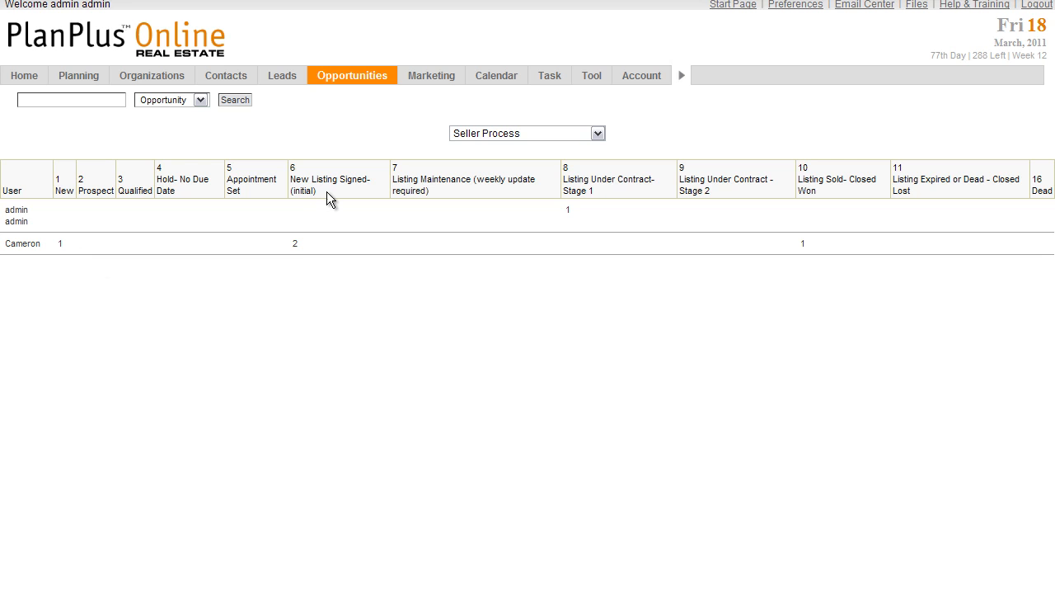